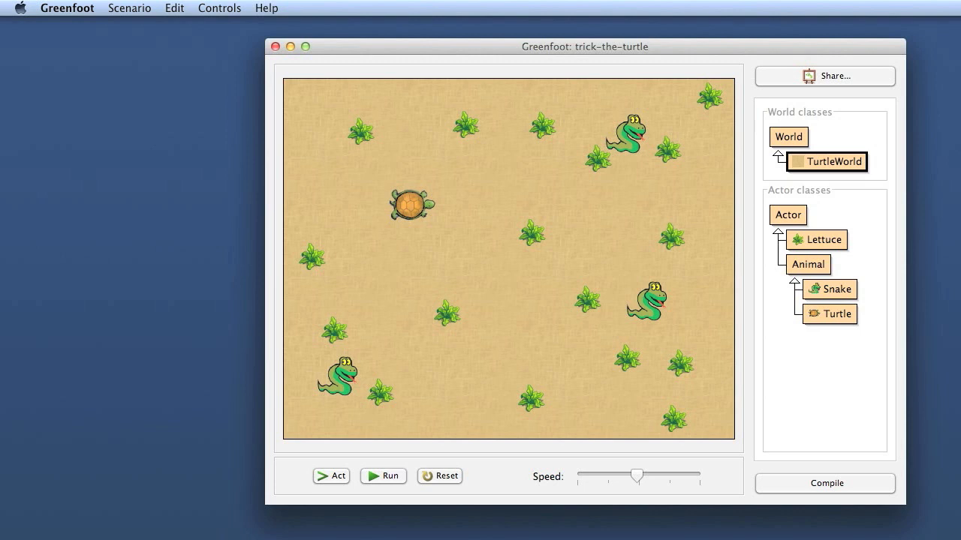
mouse_move(840, 383)
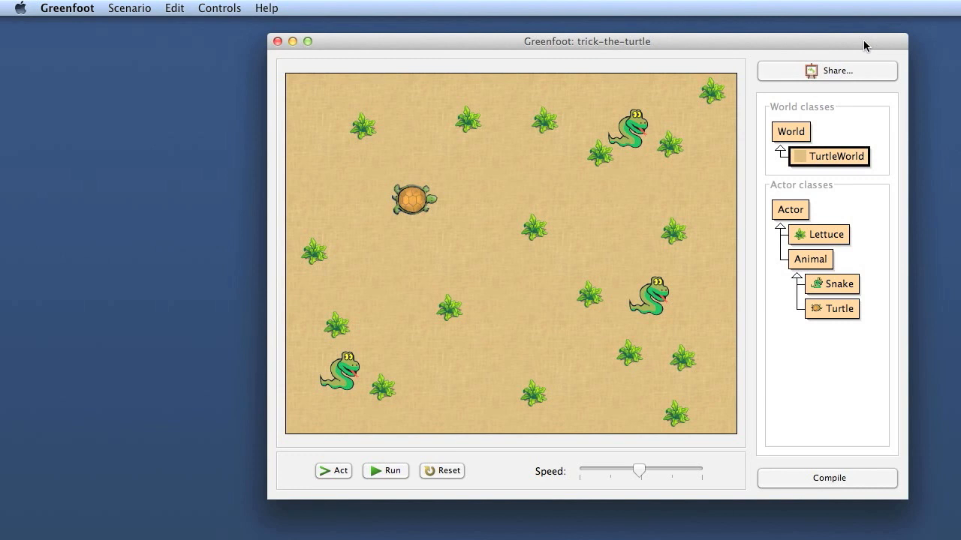
mouse_move(744, 108)
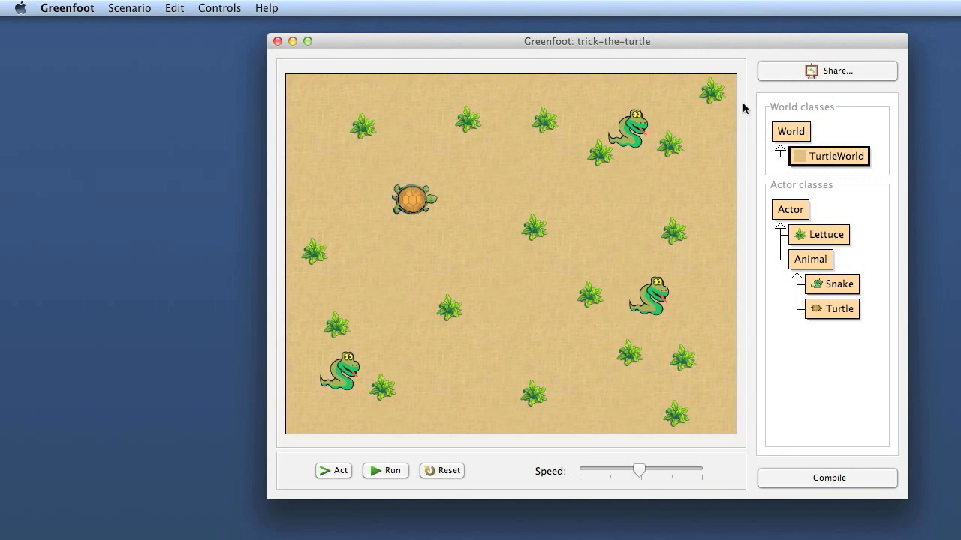
mouse_move(400, 431)
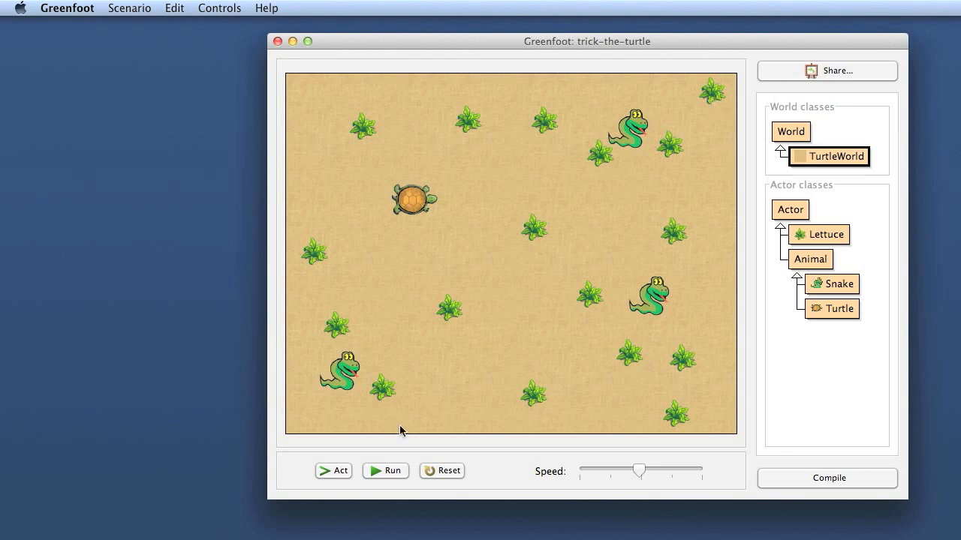
Run the trick-the-turtle scenario for a few seconds, then pause it
left_click(384, 472)
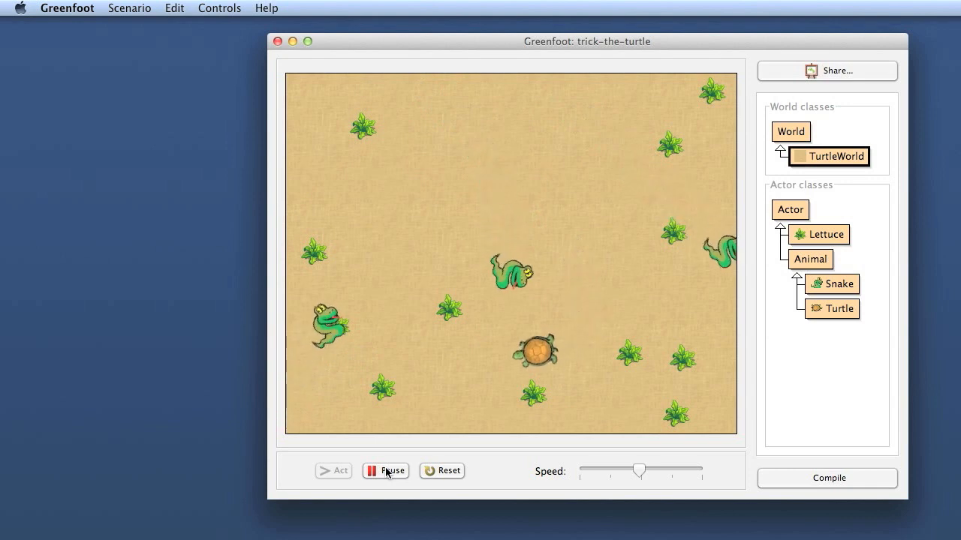
left_click(385, 471)
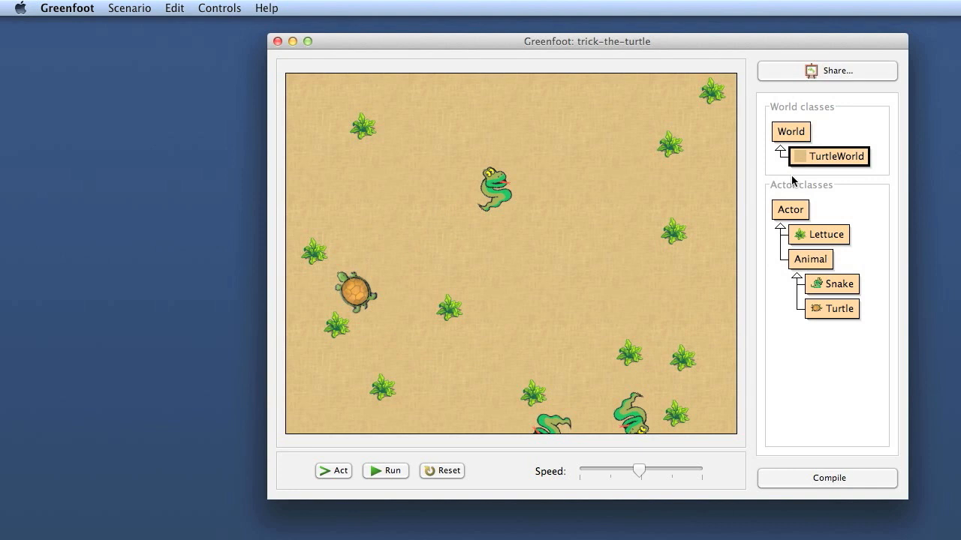
mouse_move(798, 270)
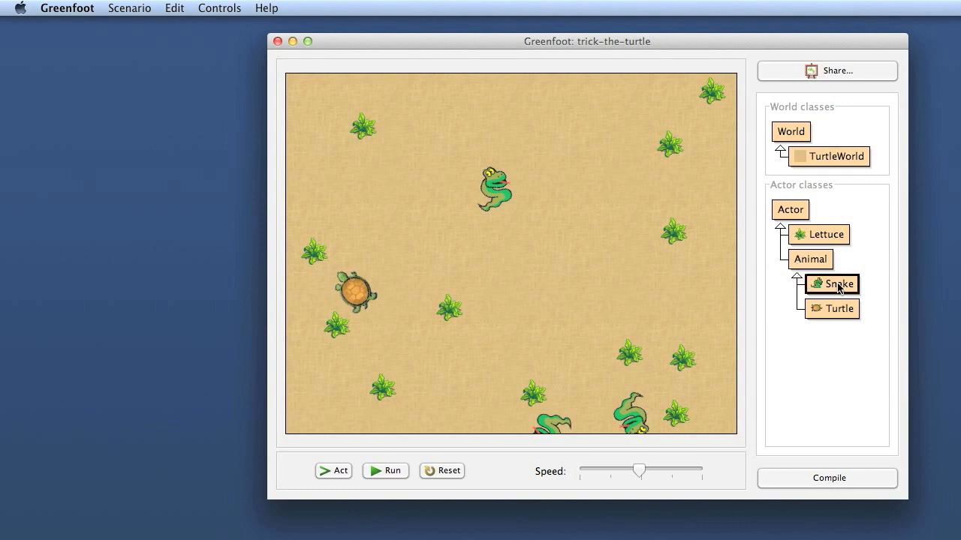
Set the Snake class image to rock.png from the nature library images
right_click(832, 284)
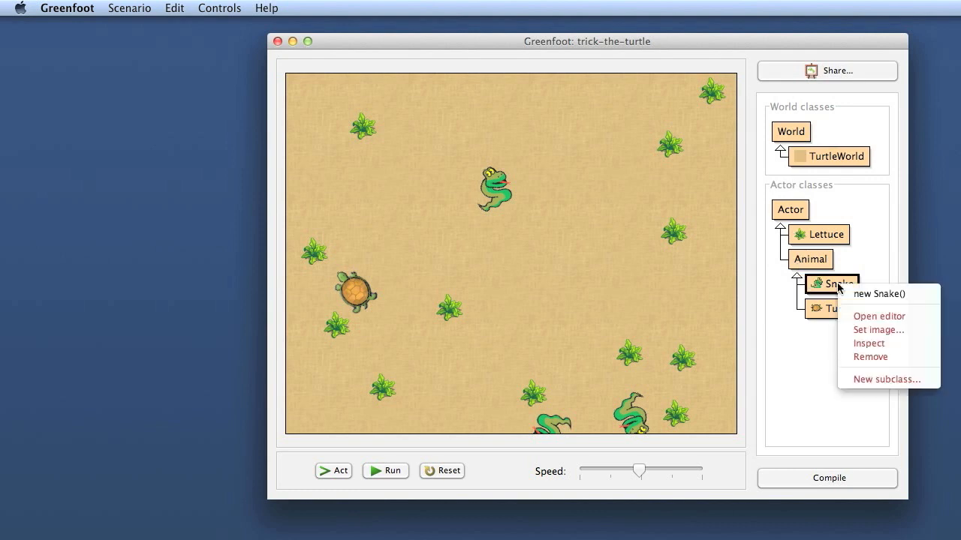
mouse_move(877, 330)
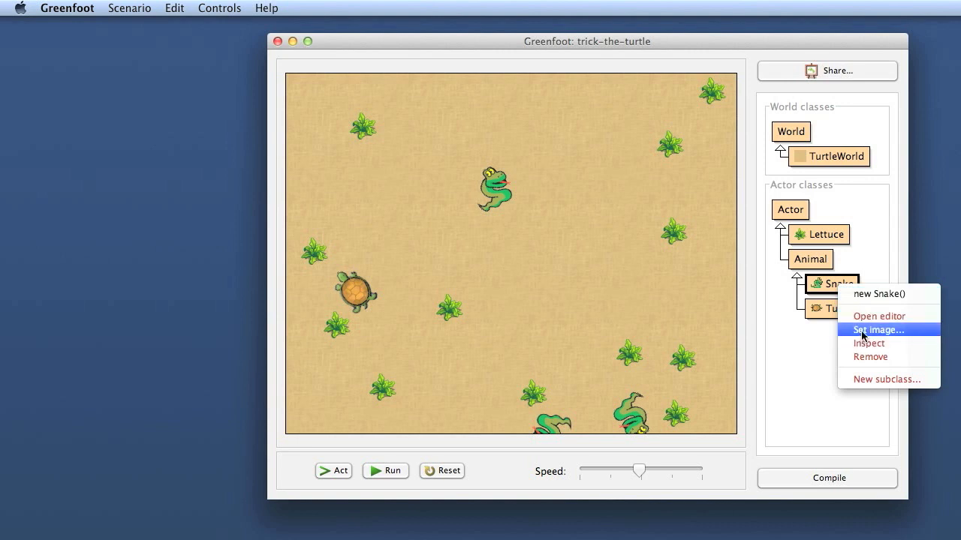
left_click(876, 330)
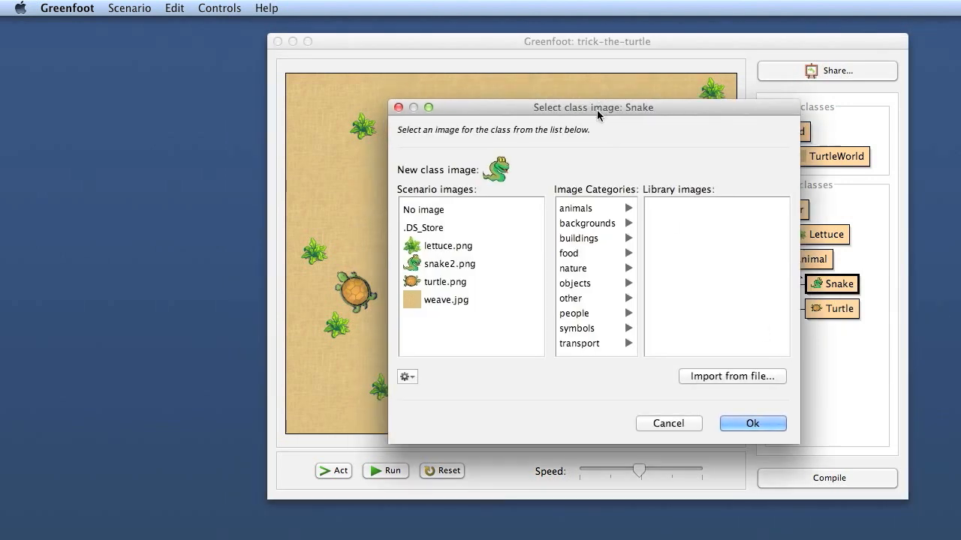
left_click_drag(593, 108, 676, 129)
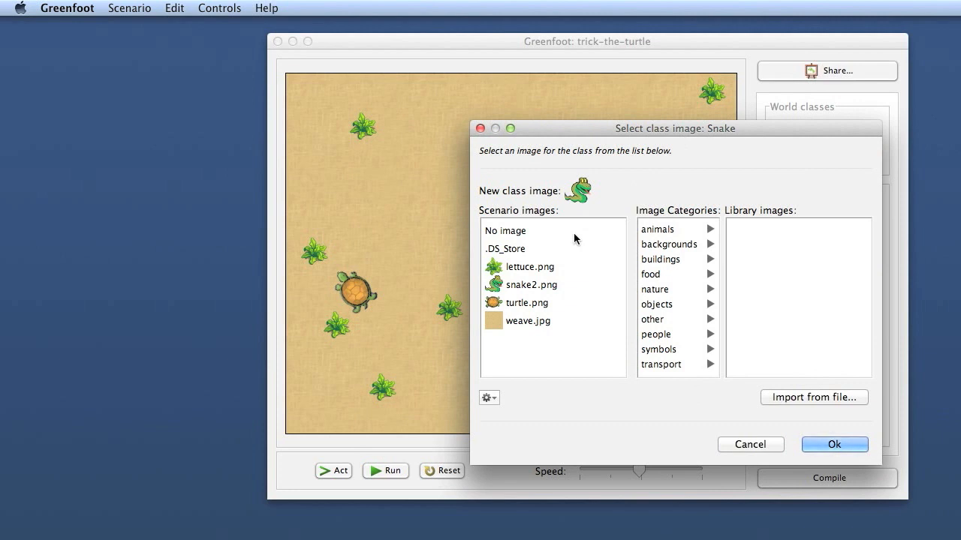
mouse_move(673, 249)
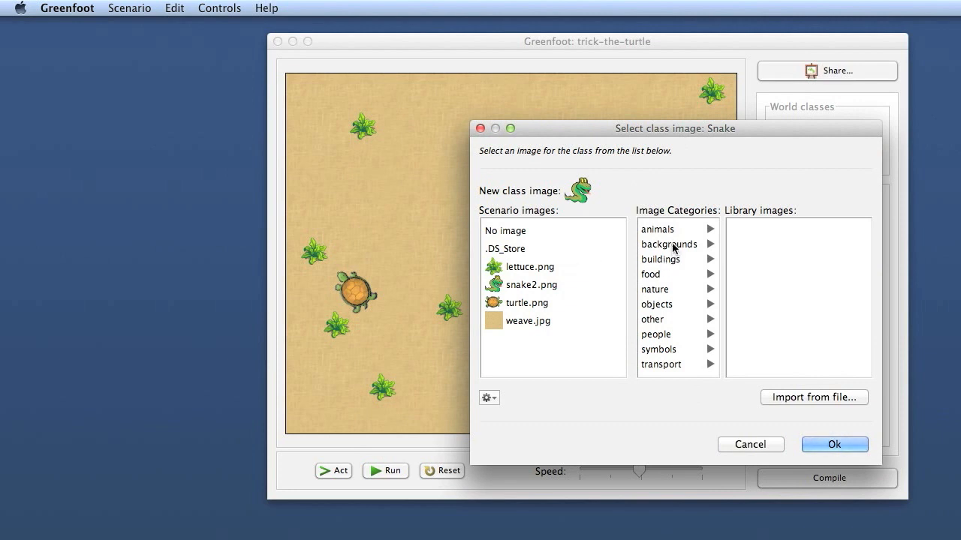
left_click(657, 303)
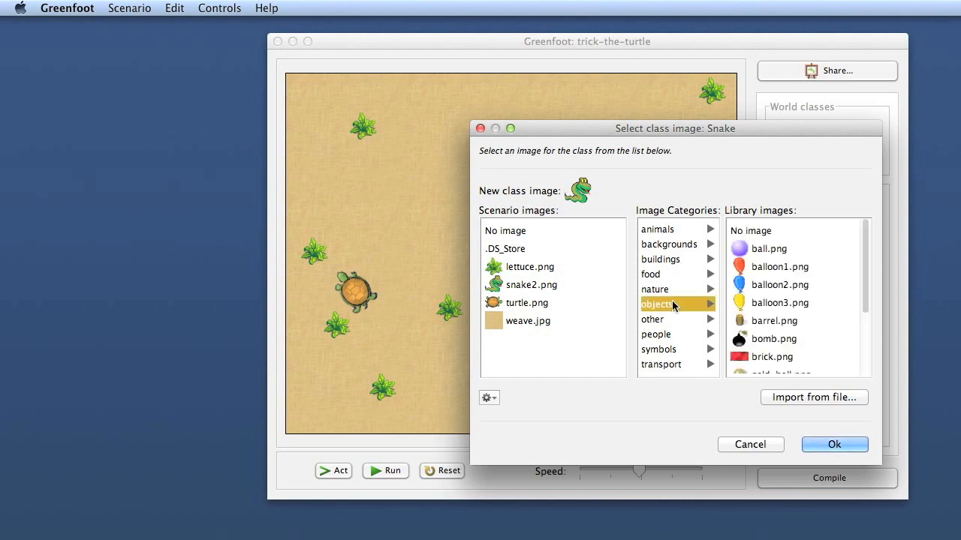
scroll("down", 3)
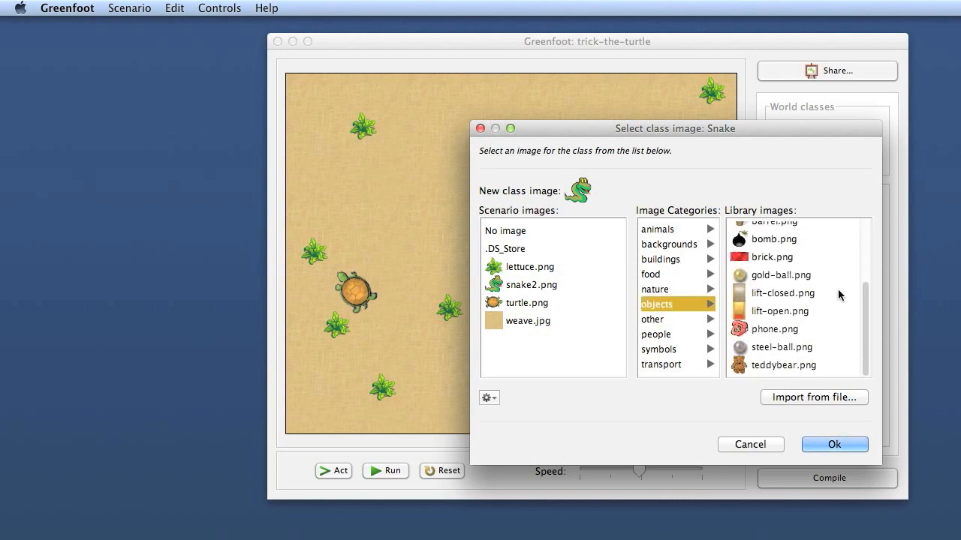
mouse_move(690, 278)
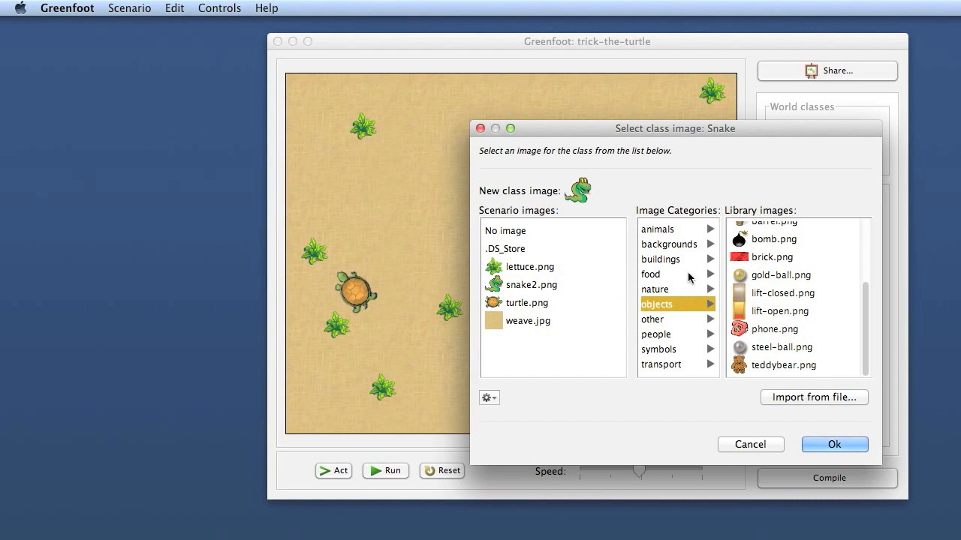
left_click(655, 288)
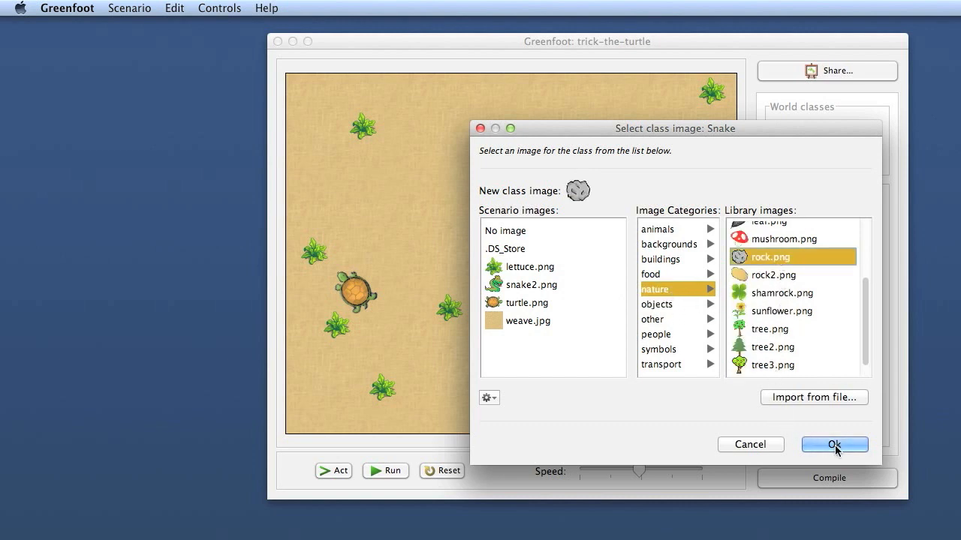
left_click(834, 444)
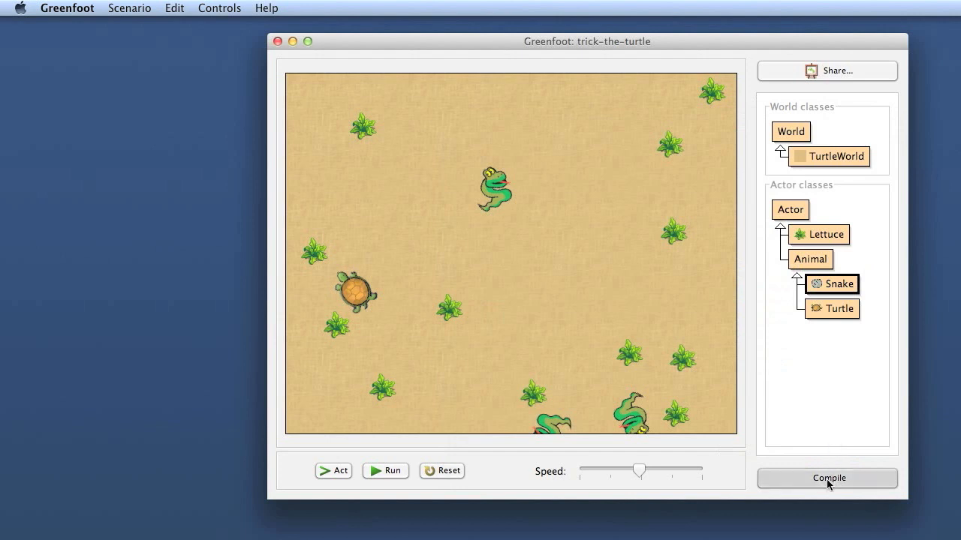
Recompile so snakes show as rocks, run briefly and pause
left_click(828, 478)
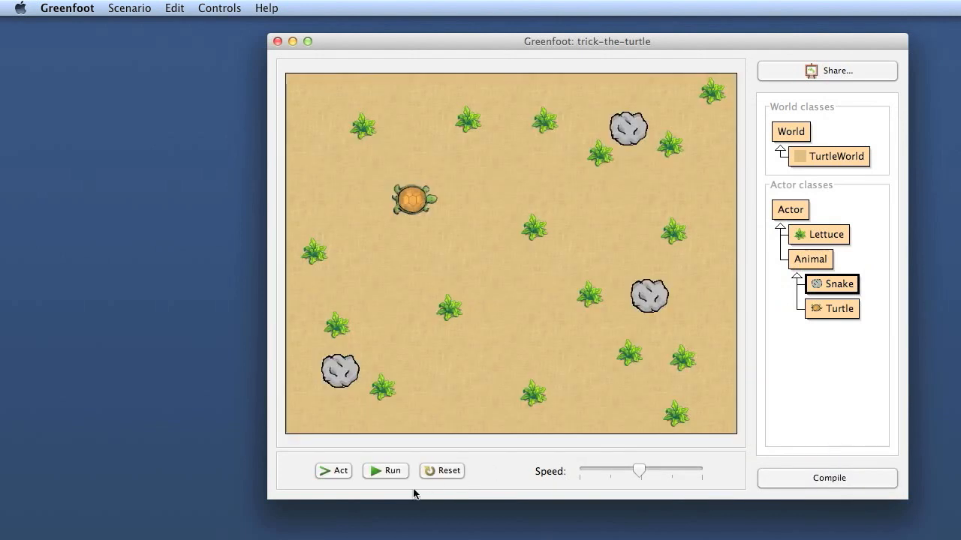
left_click(384, 471)
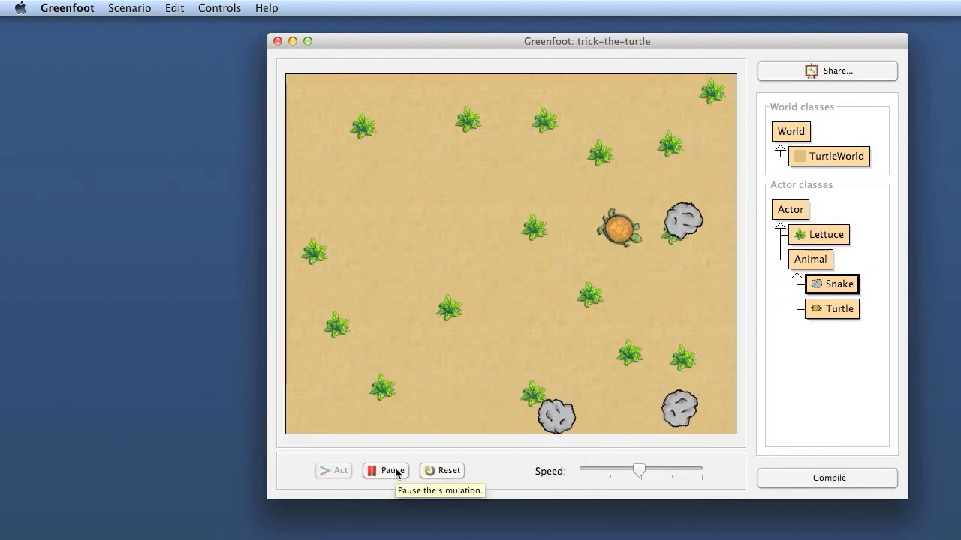
left_click(384, 472)
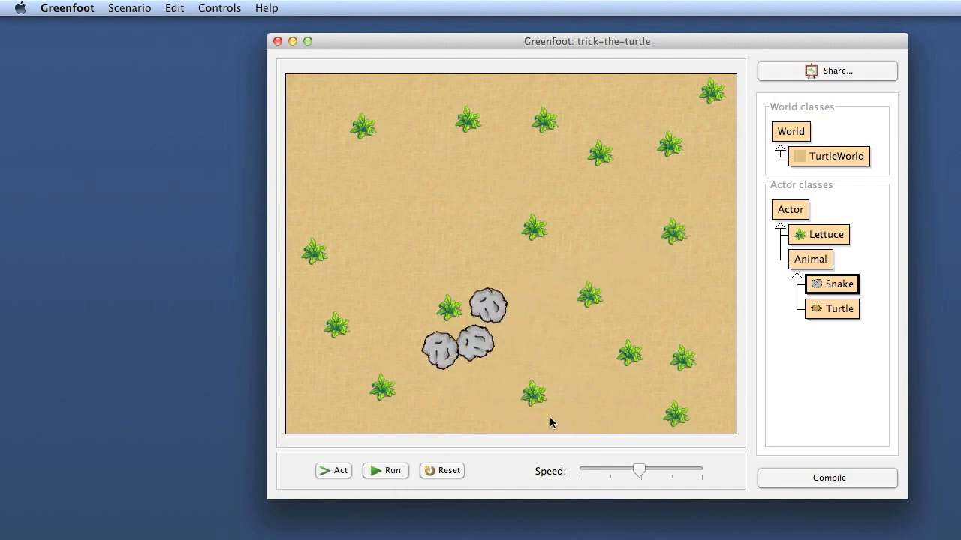
mouse_move(642, 262)
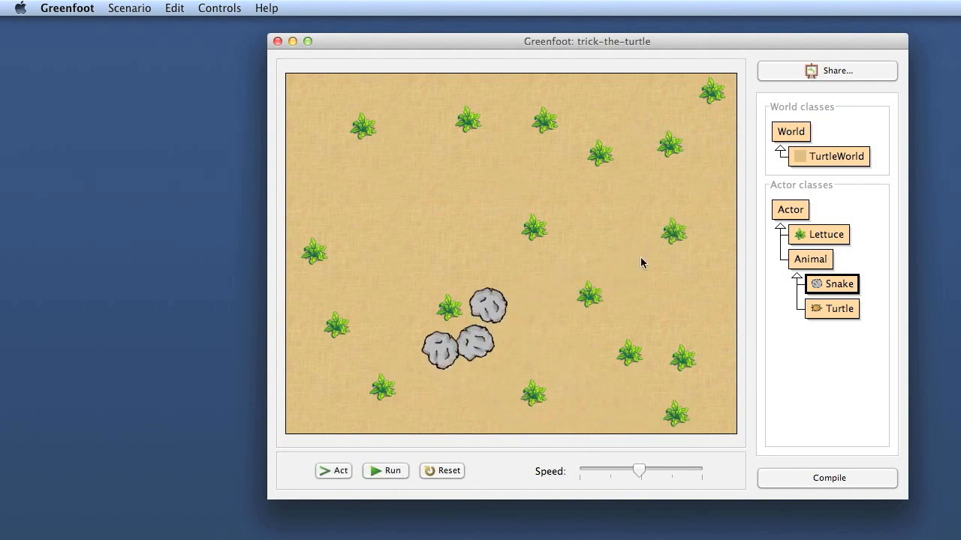
Set TurtleWorld's background to space1.jpg after previewing sand2 and wet-blue
right_click(829, 156)
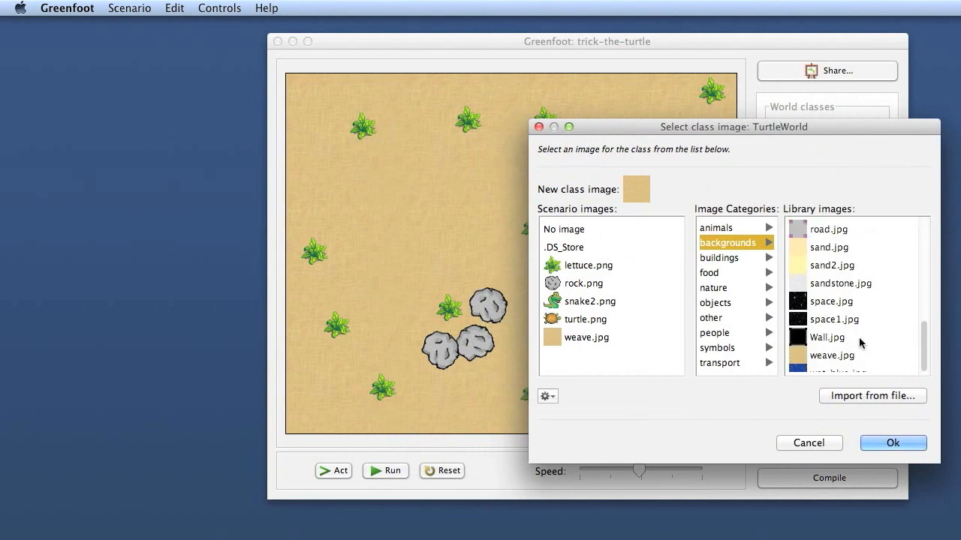
left_click(832, 264)
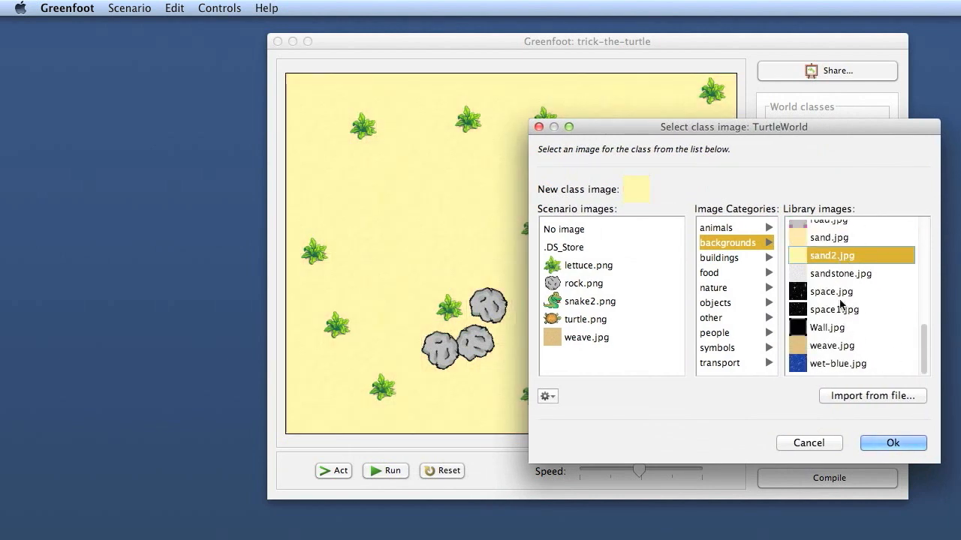
left_click(838, 363)
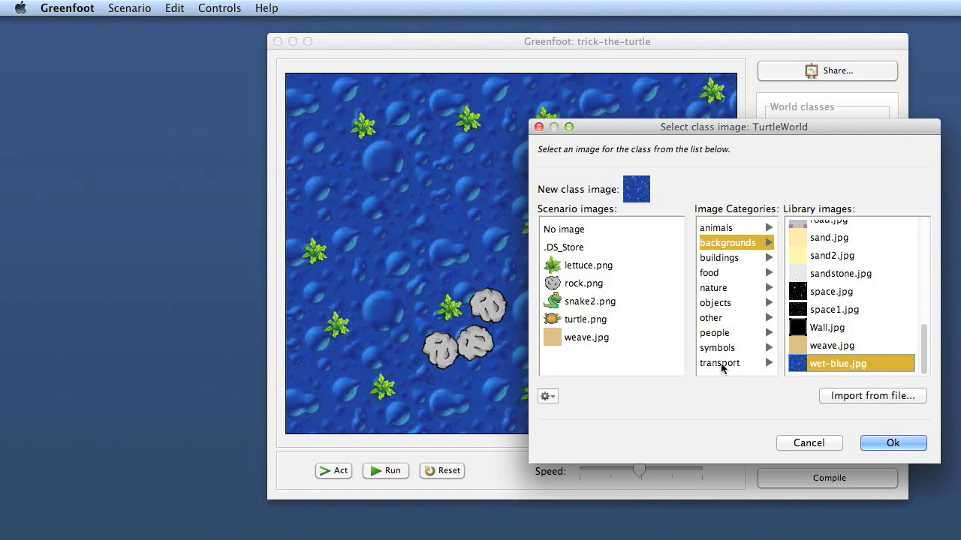
mouse_move(838, 315)
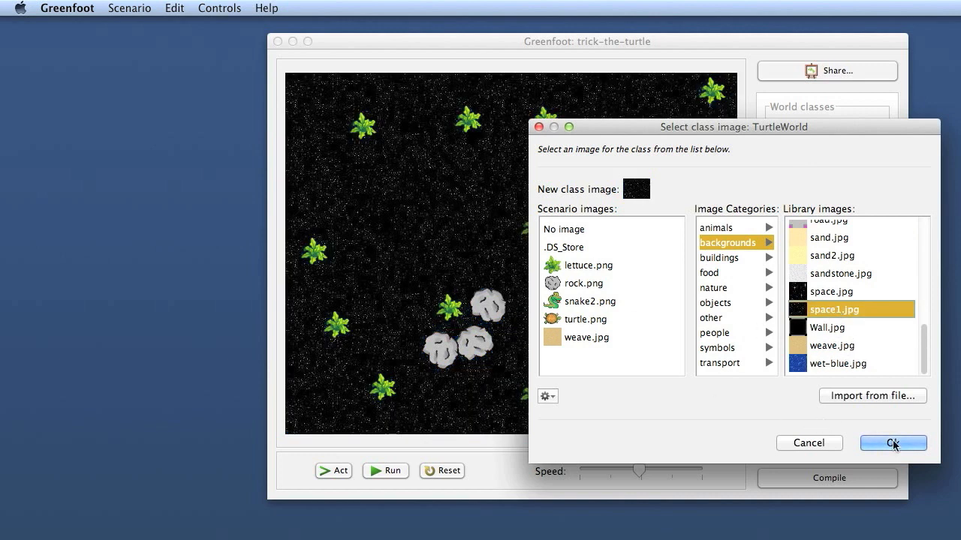
left_click(892, 443)
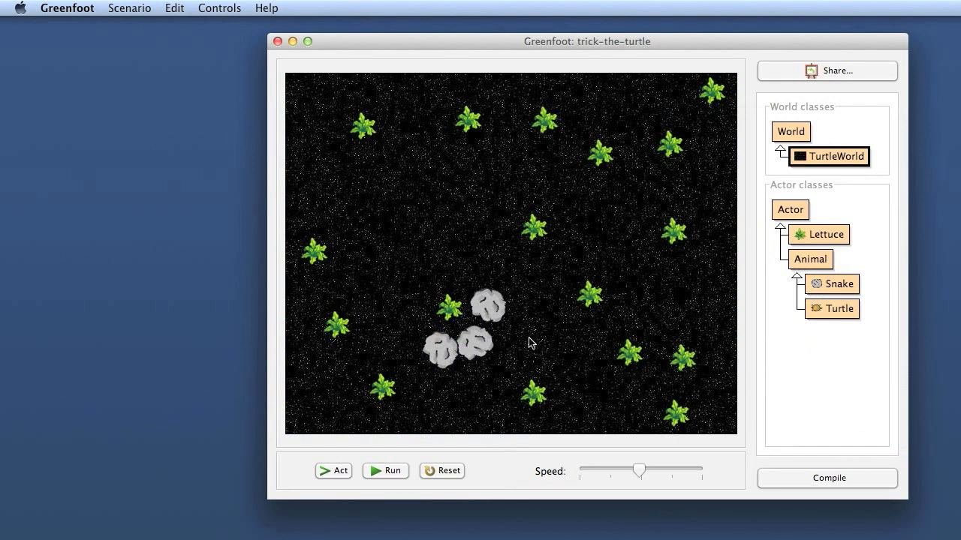
mouse_move(808, 274)
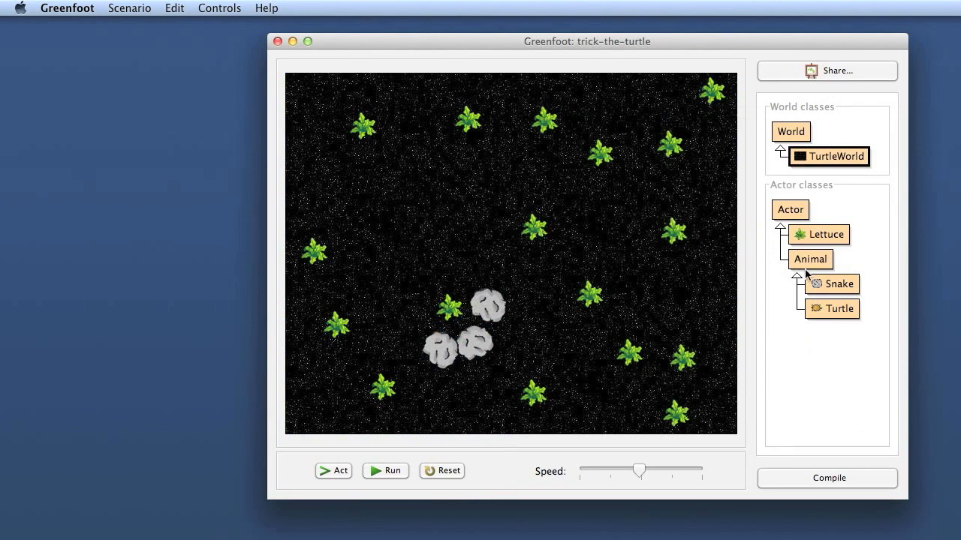
Choose a rocket image from the transport category for the Turtle class
right_click(832, 310)
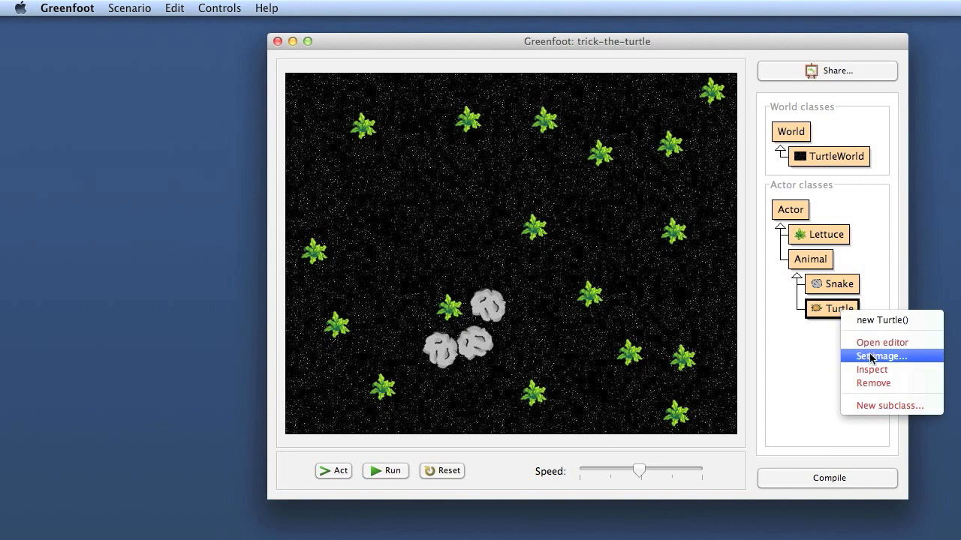
left_click(881, 356)
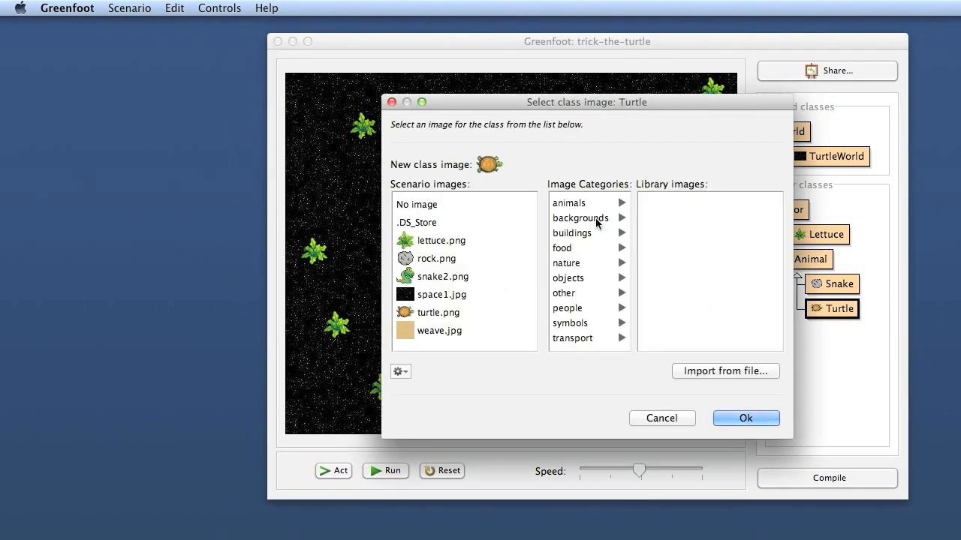
left_click(572, 323)
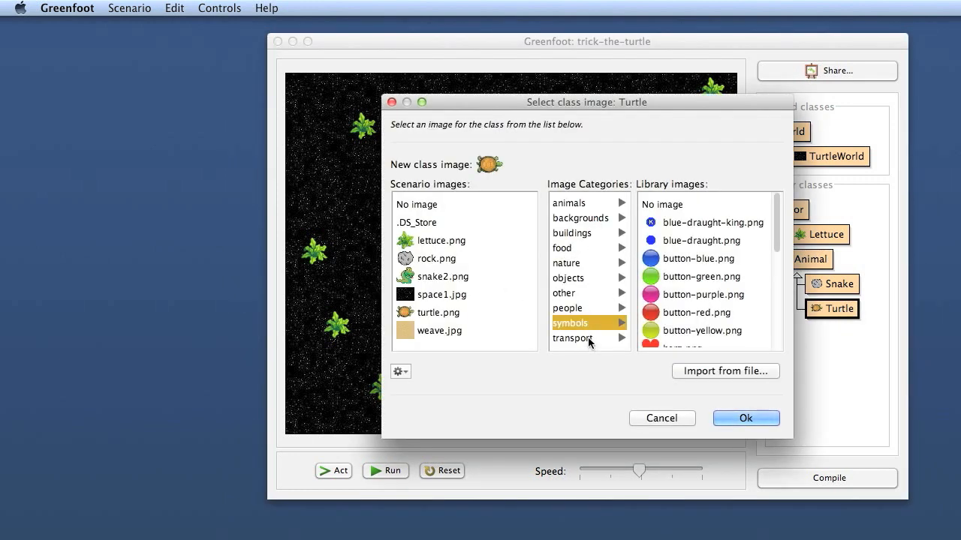
left_click(572, 337)
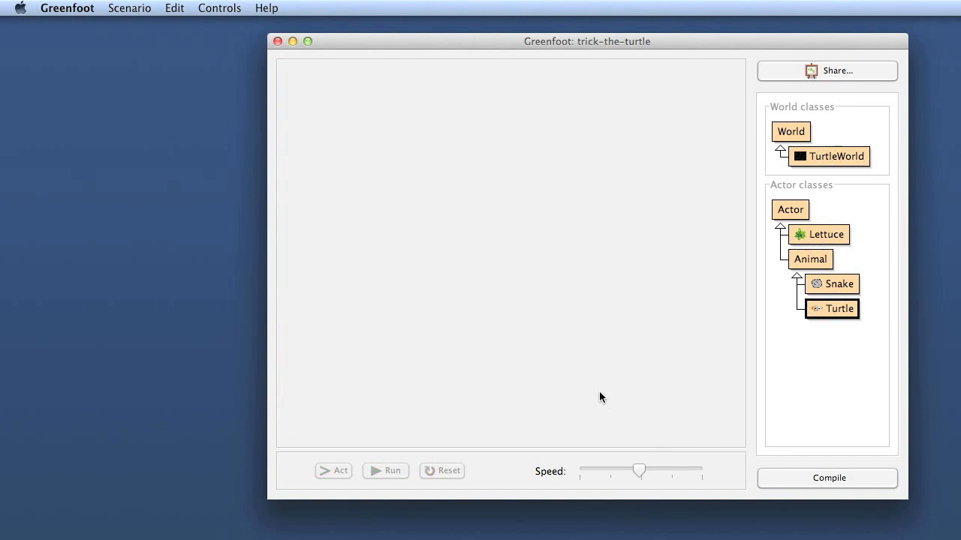
Run the scenario with the rocket among rocks, then pause it
left_click(384, 472)
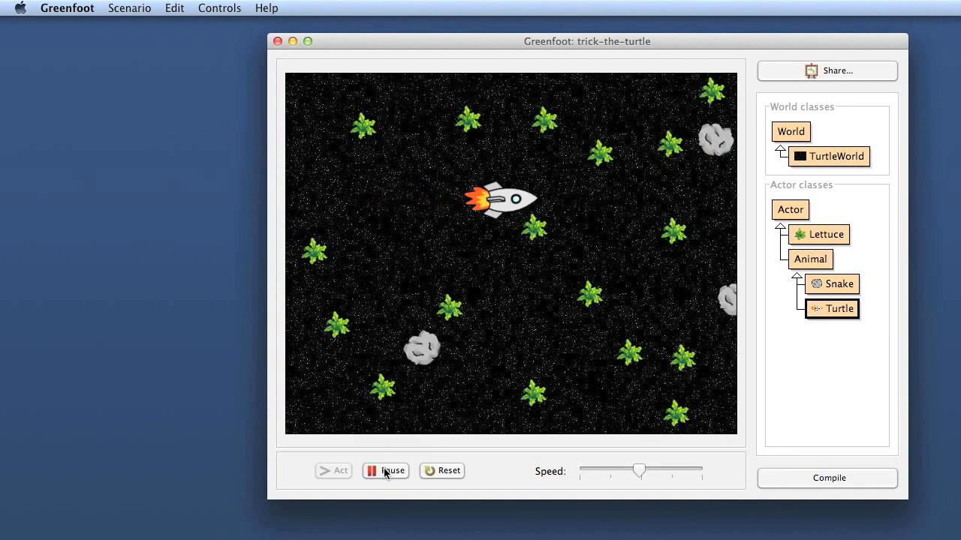
mouse_move(384, 472)
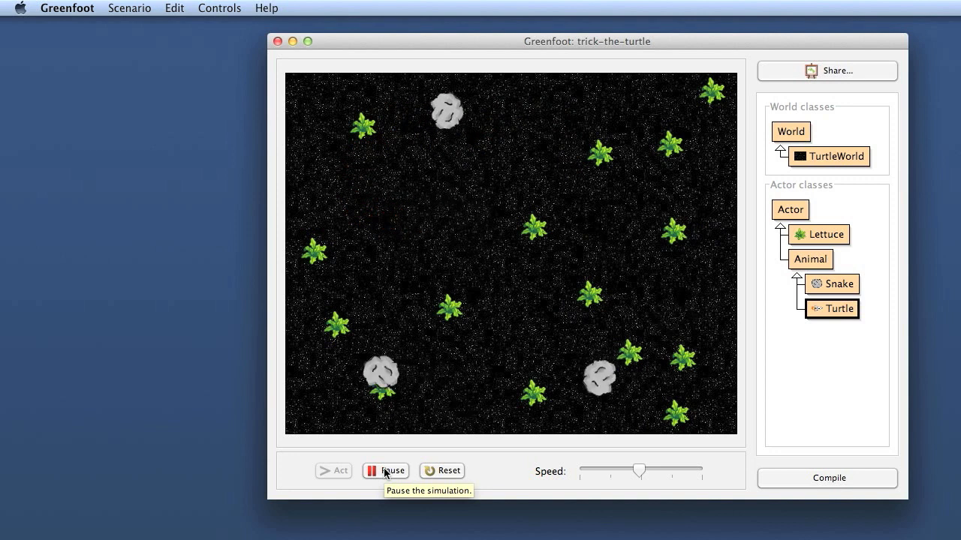
left_click(385, 471)
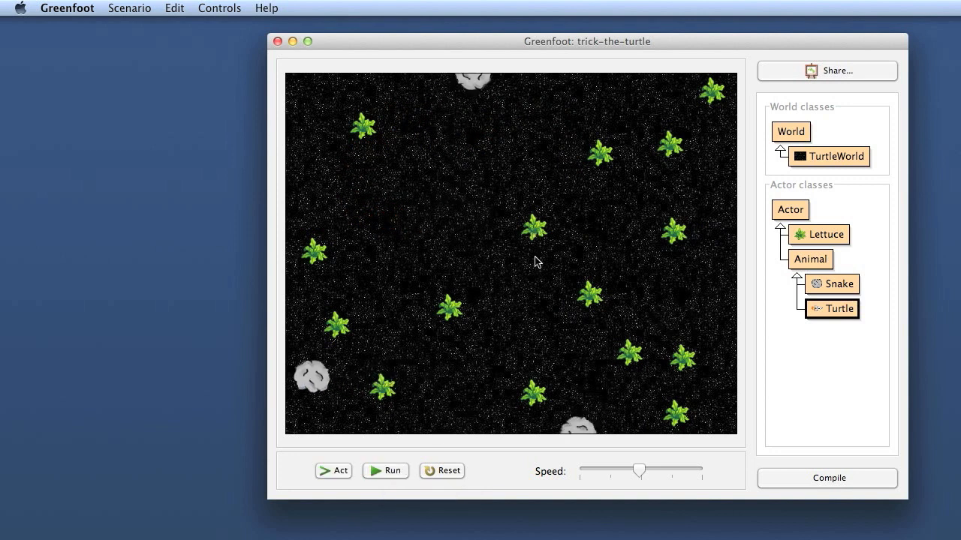
Set the Lettuce class image to person.png from the people category
right_click(819, 234)
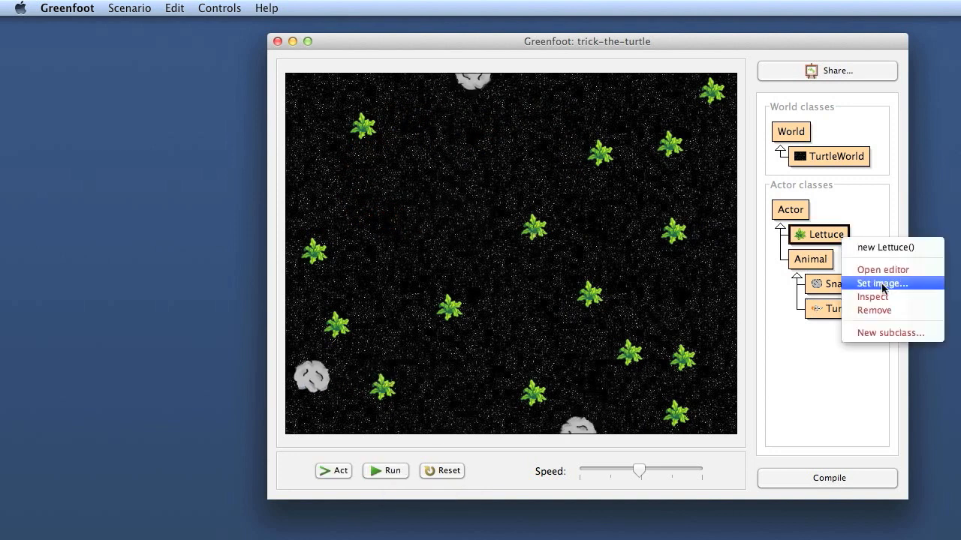
mouse_move(886, 286)
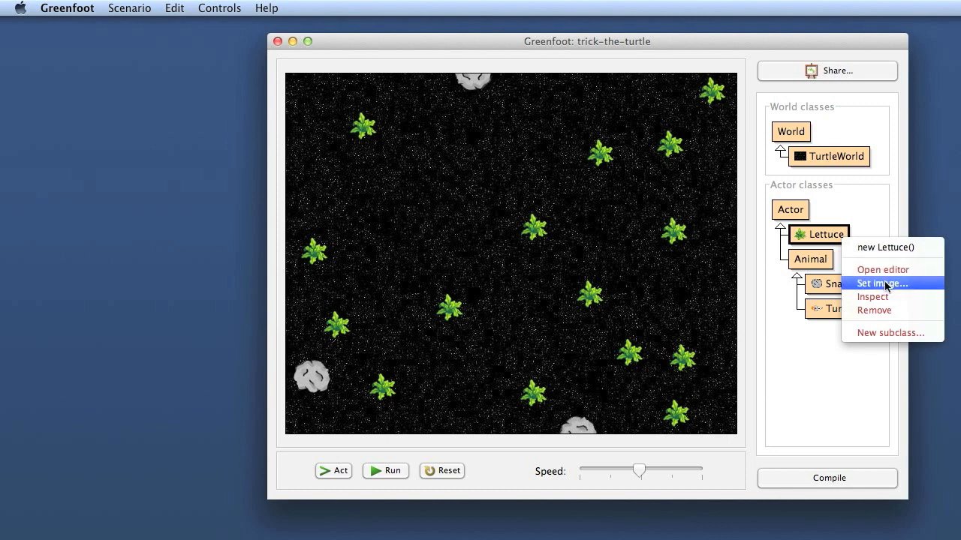
left_click(883, 282)
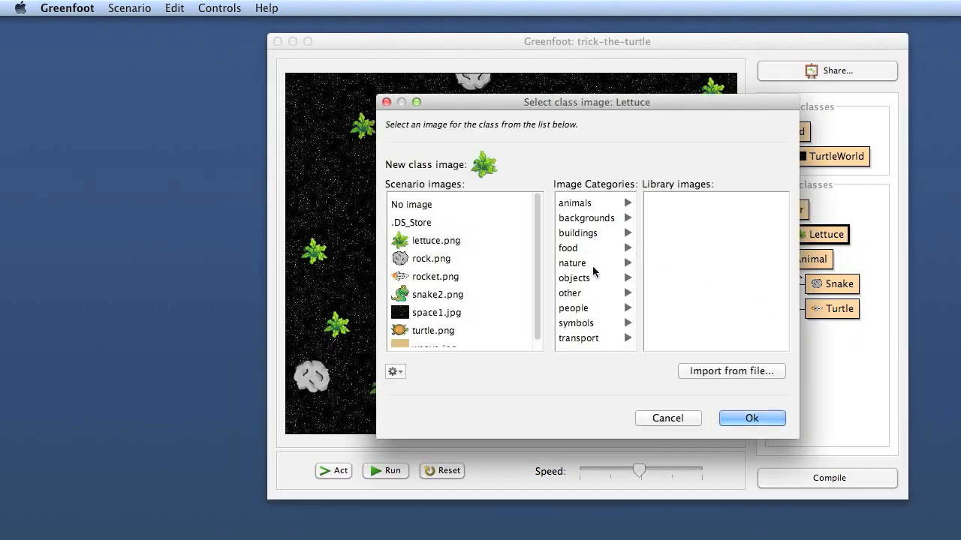
left_click(574, 308)
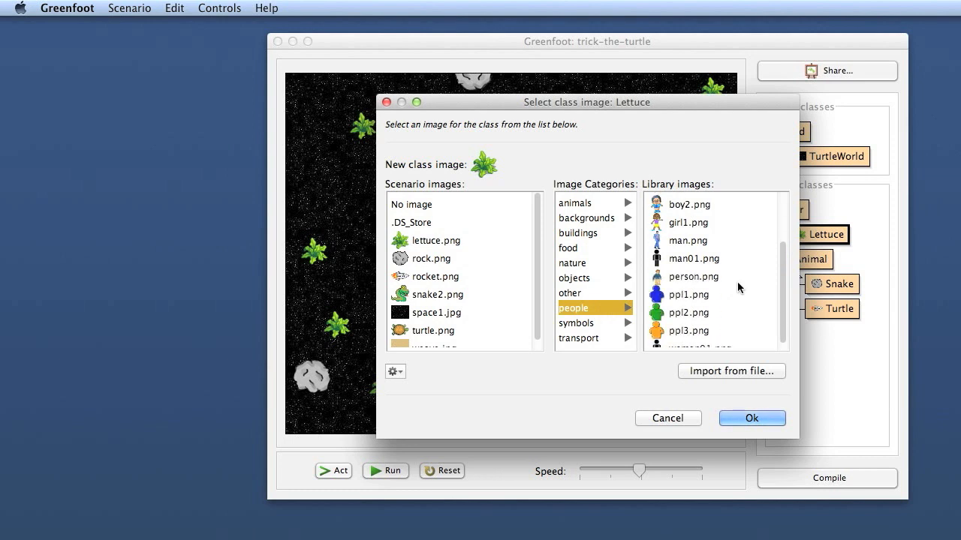
left_click(693, 276)
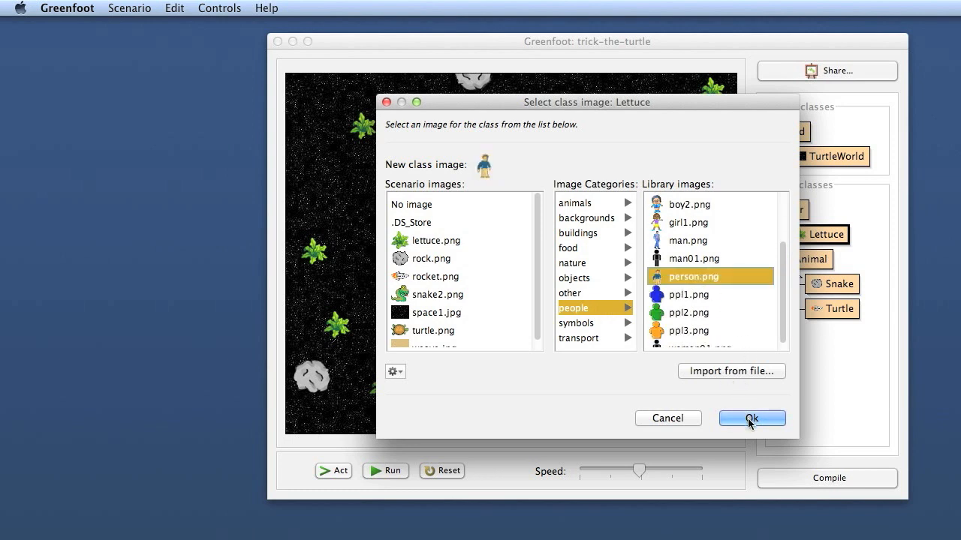
left_click(750, 417)
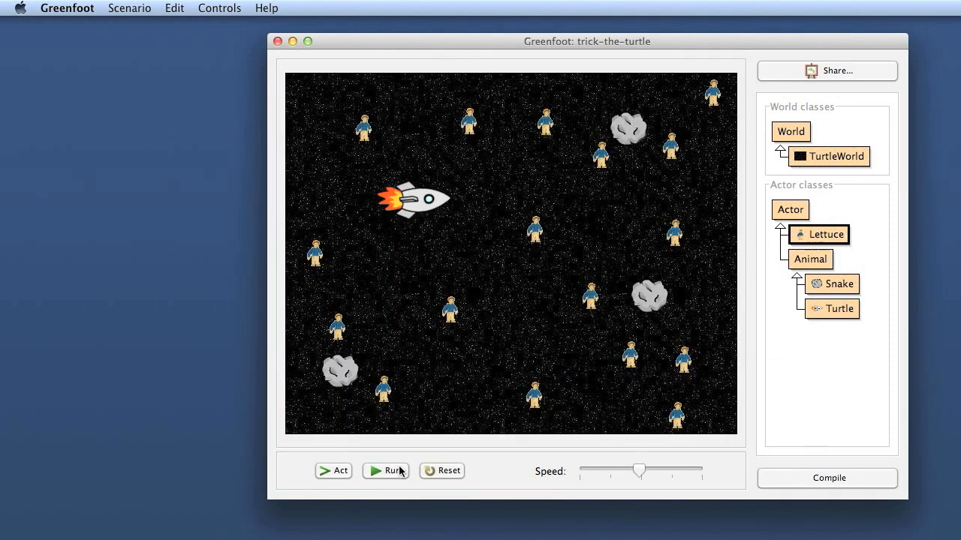
Run the space scenario so the rocket eats some people, then pause
left_click(384, 471)
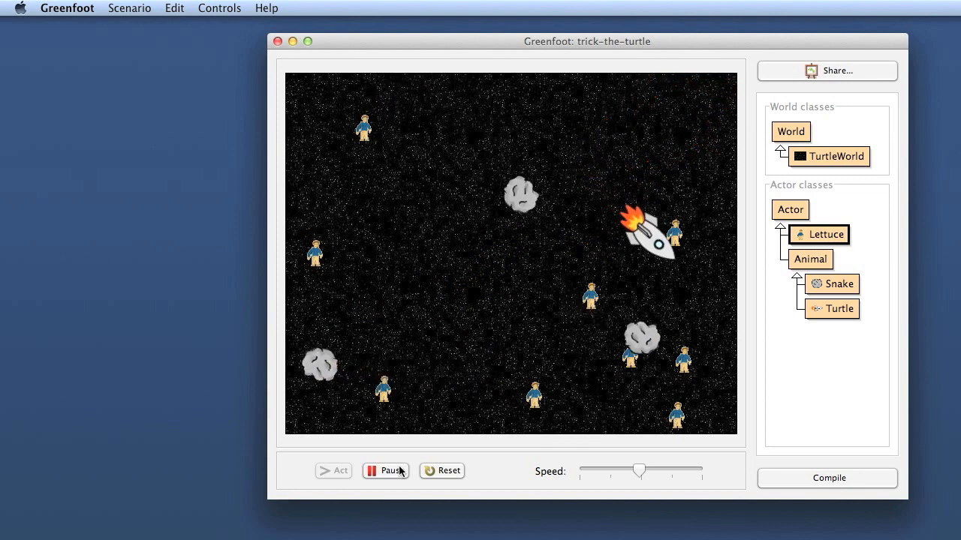
left_click(384, 471)
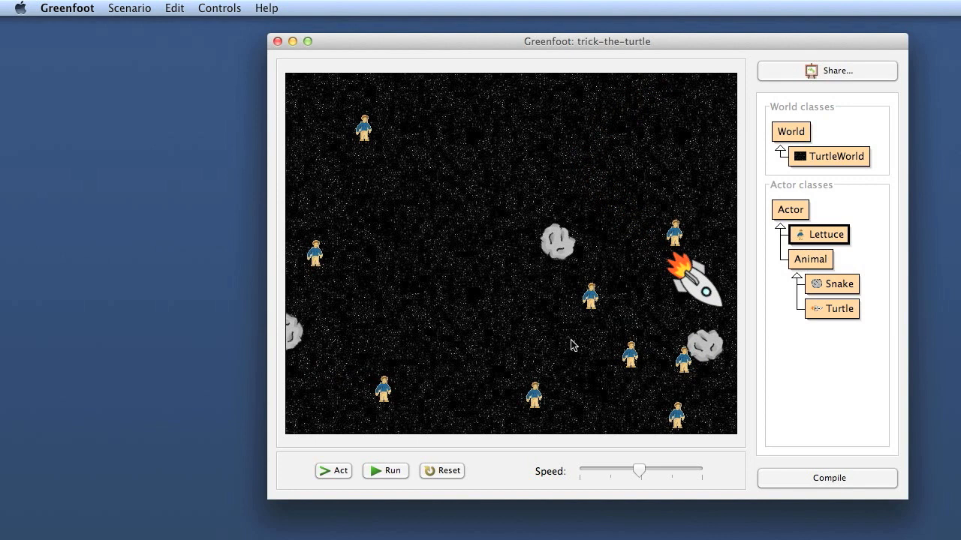
mouse_move(558, 345)
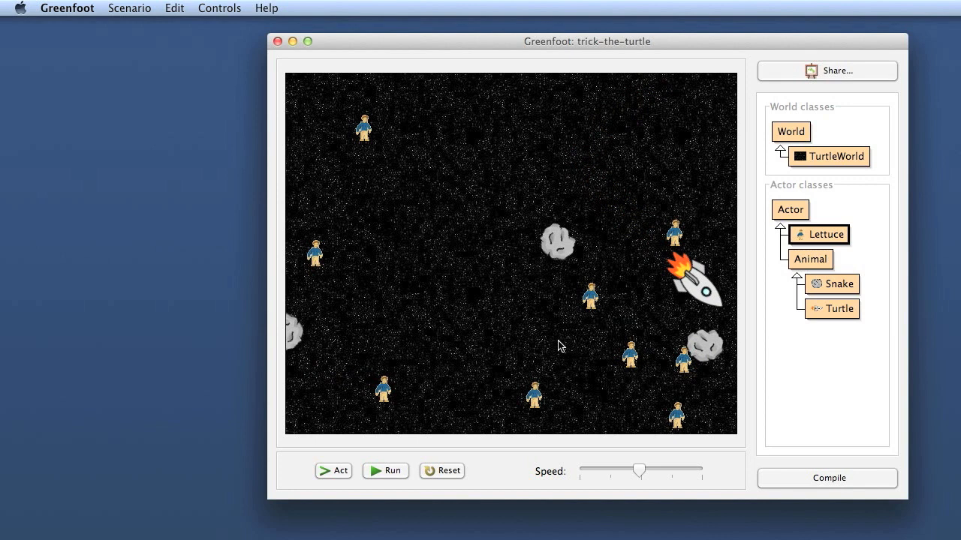
mouse_move(597, 318)
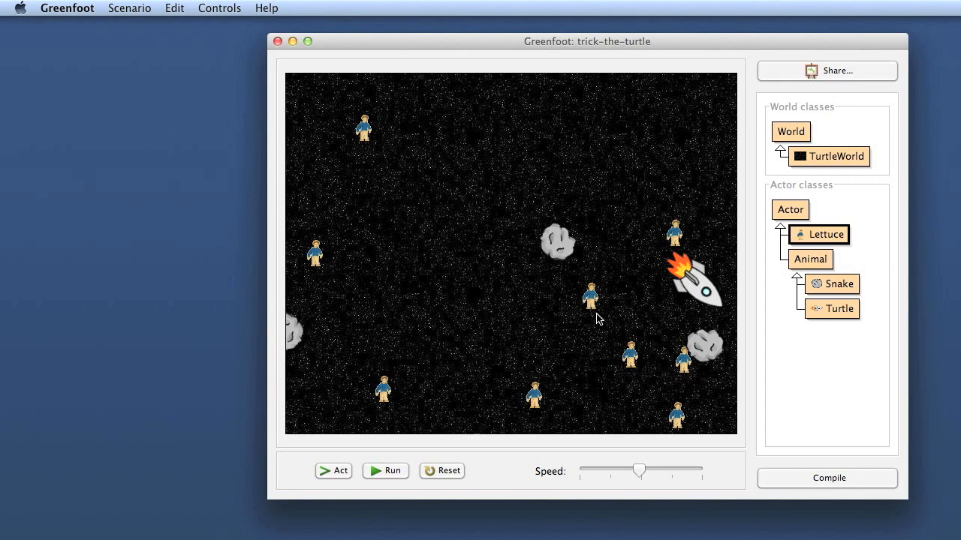
mouse_move(593, 299)
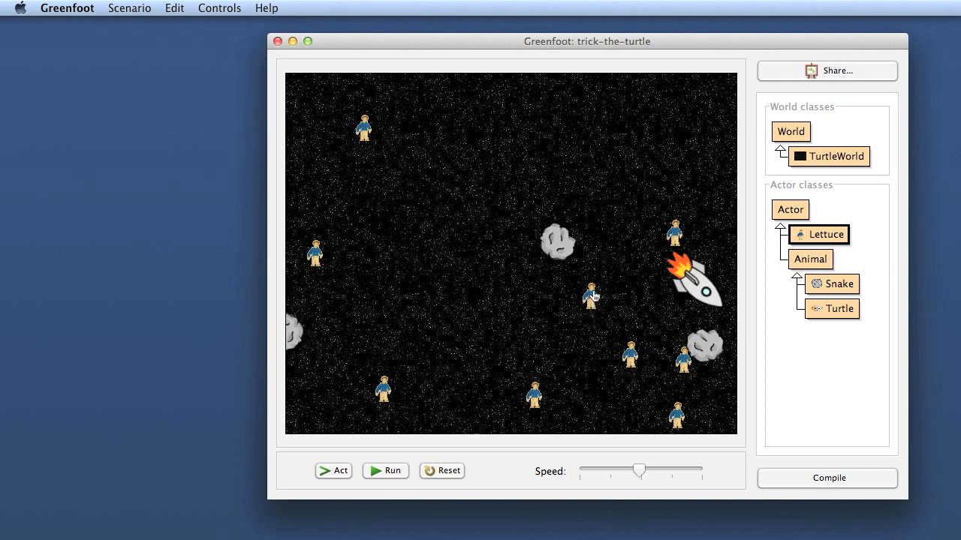
mouse_move(522, 379)
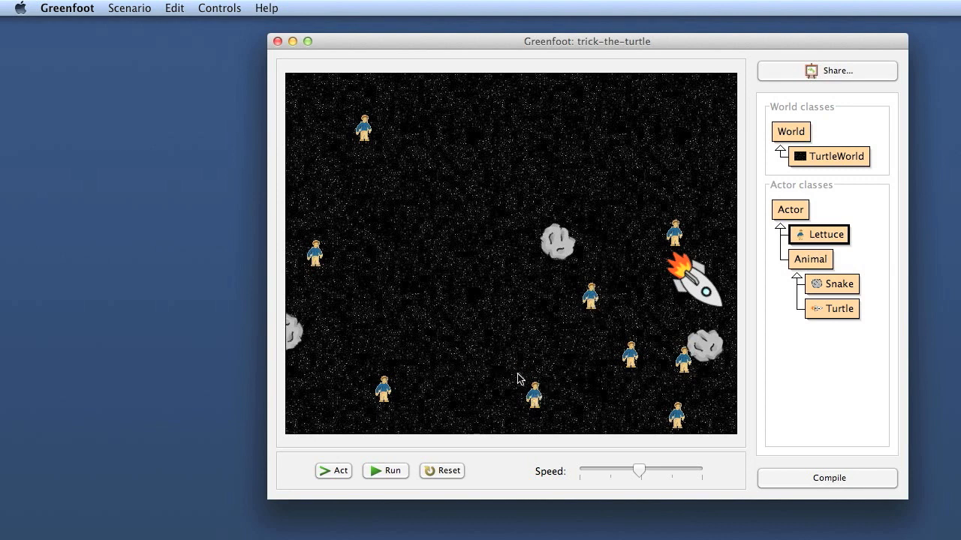
mouse_move(538, 396)
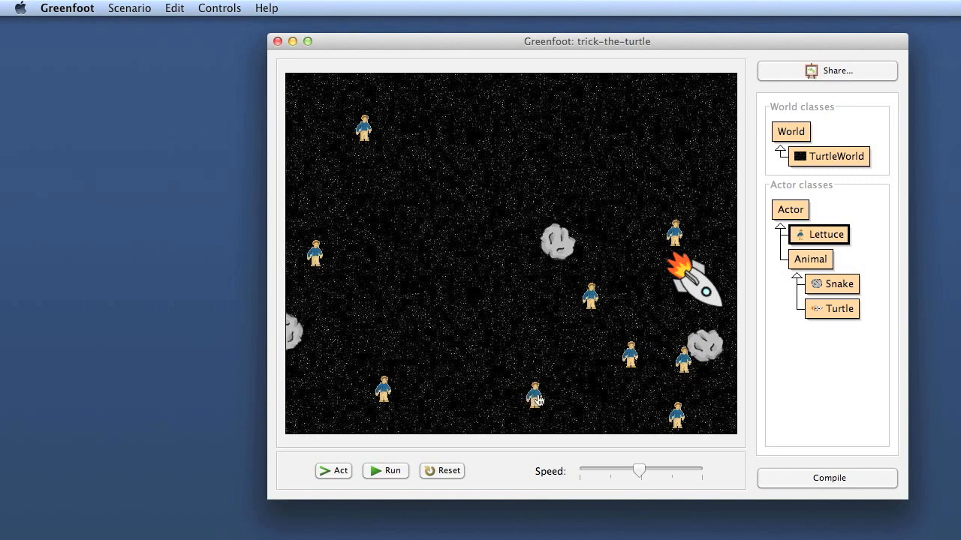
mouse_move(522, 345)
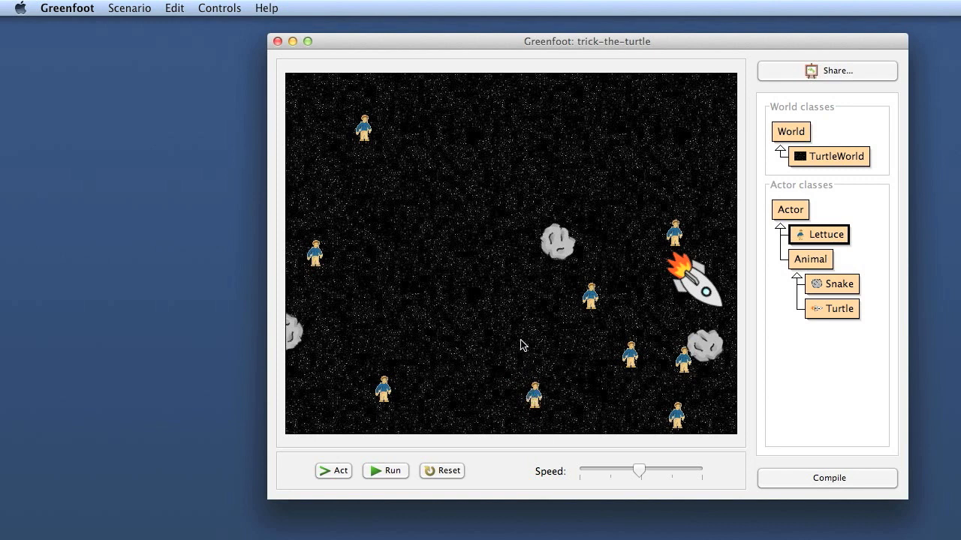
mouse_move(459, 368)
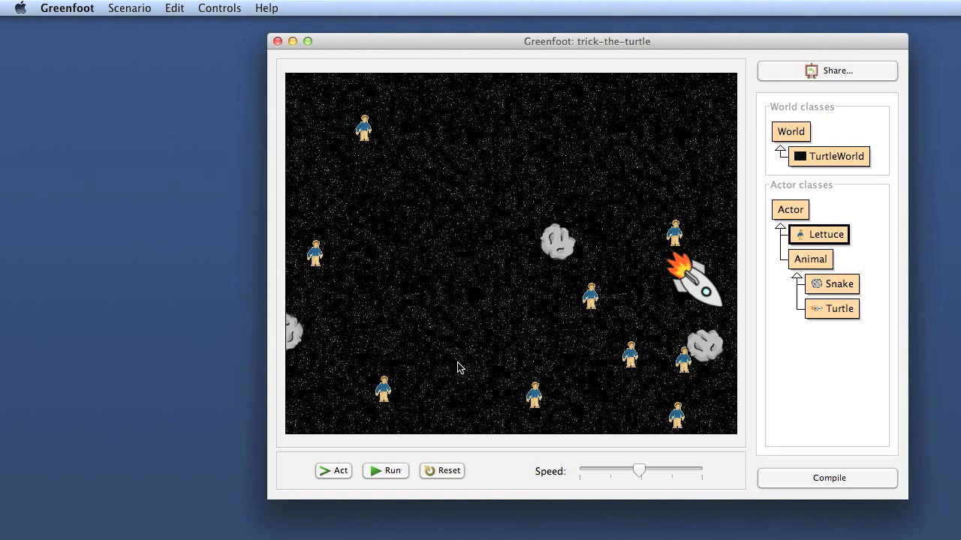
mouse_move(829, 319)
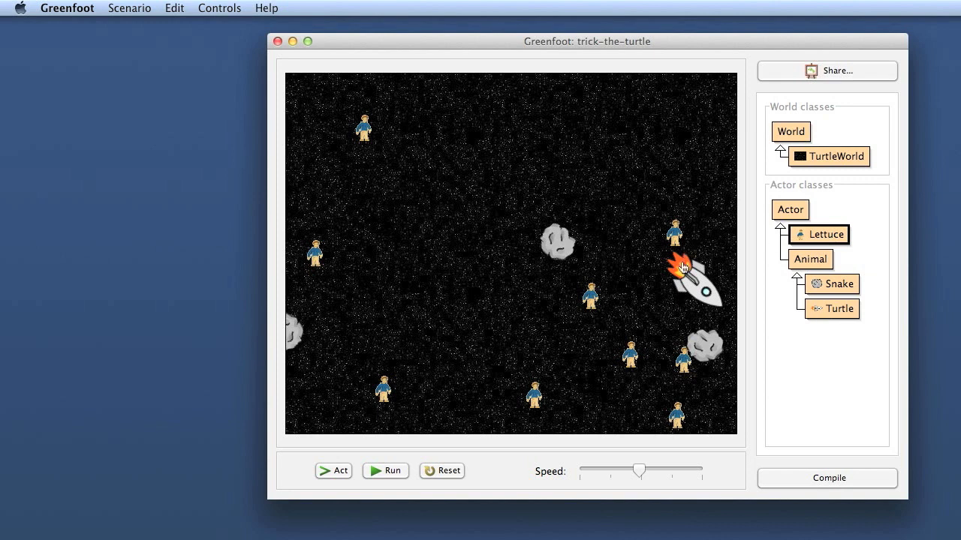
mouse_move(826, 240)
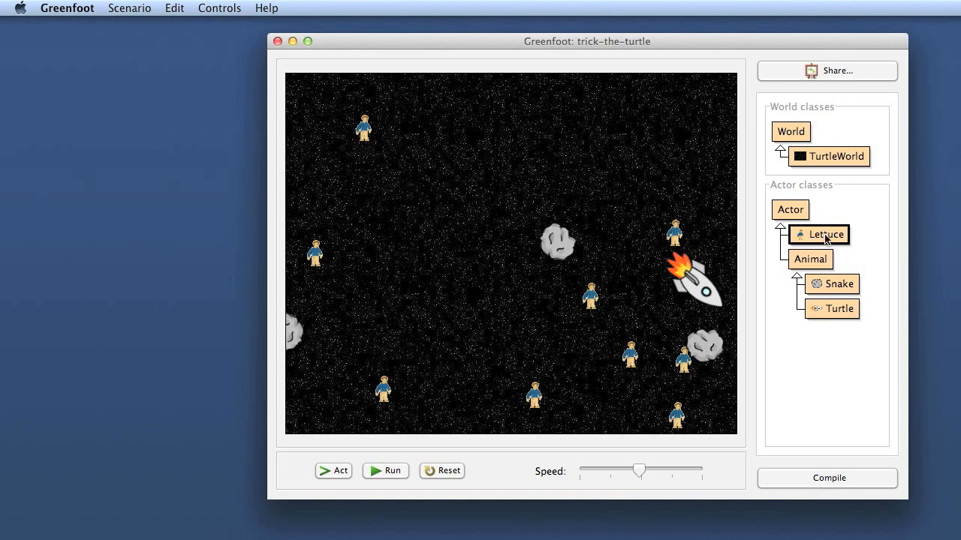
Edit the Lettuce source so the class is named Person and close the editor
double_click(824, 234)
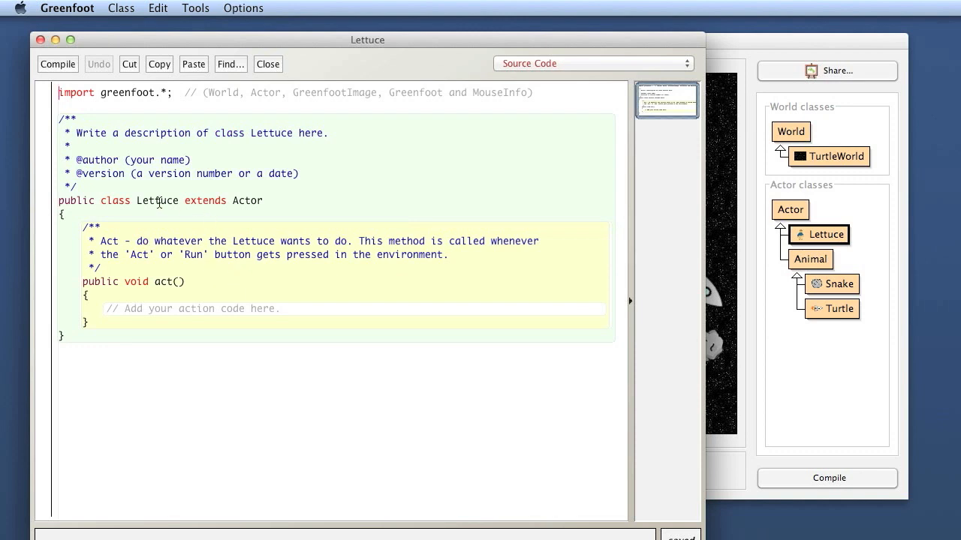
type("Per")
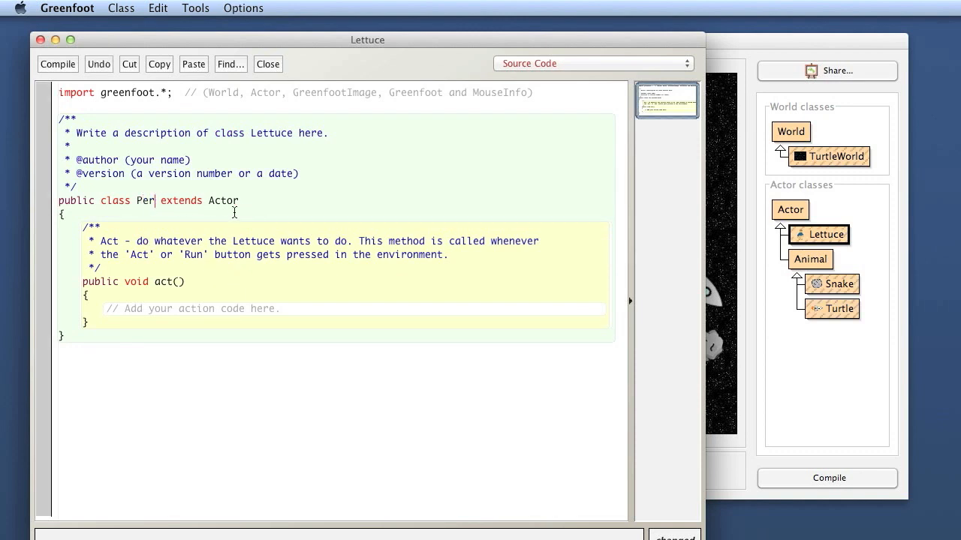
type("on")
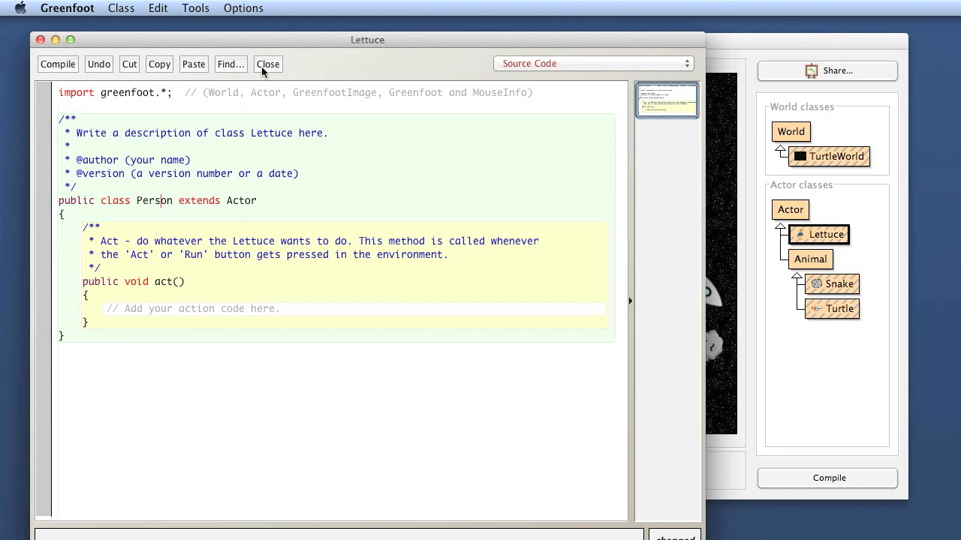
left_click(267, 63)
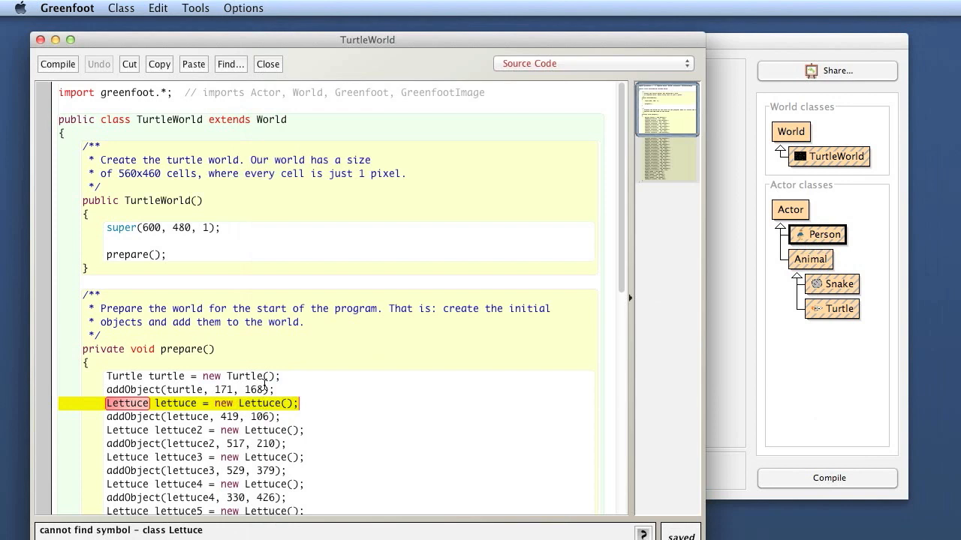
mouse_move(273, 356)
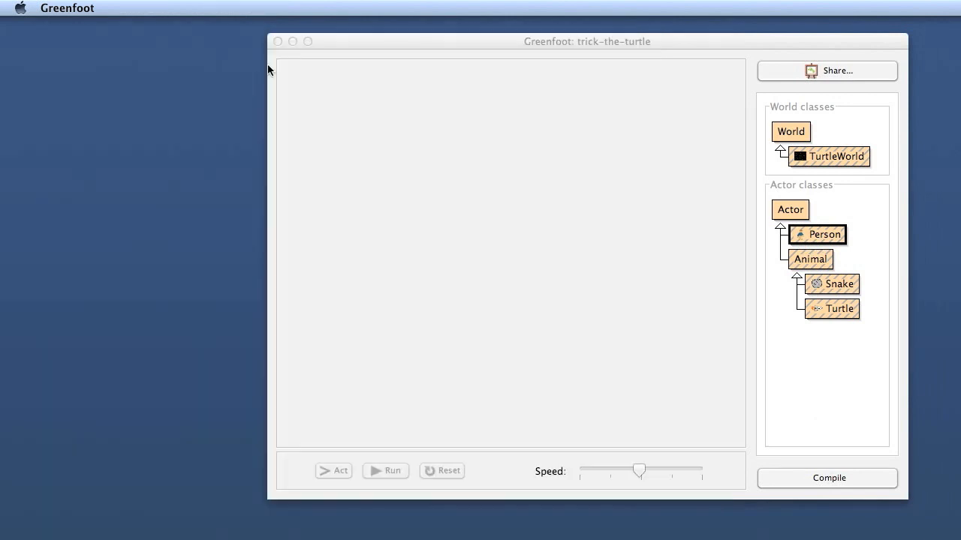
Inspect the Turtle source, which still refers to Lettuce, and close it
left_click(831, 309)
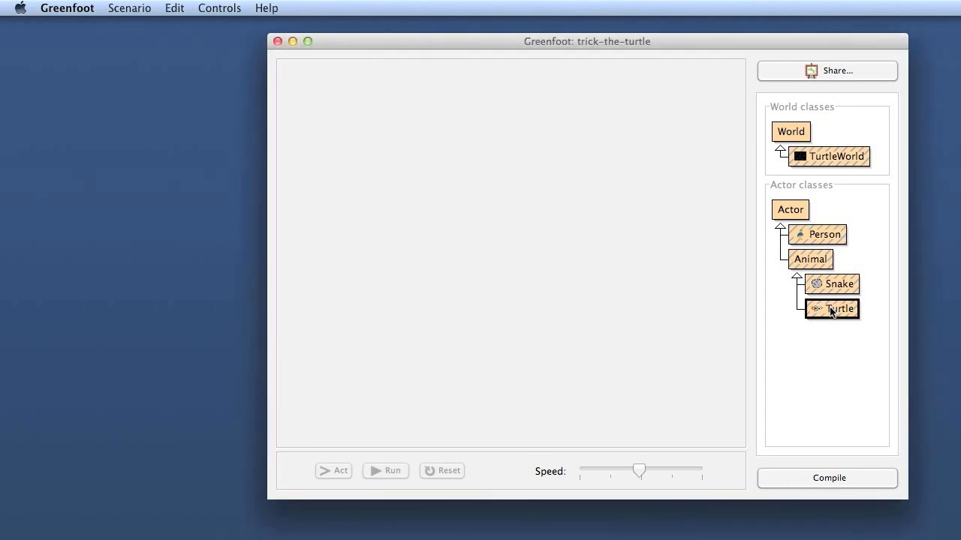
double_click(831, 310)
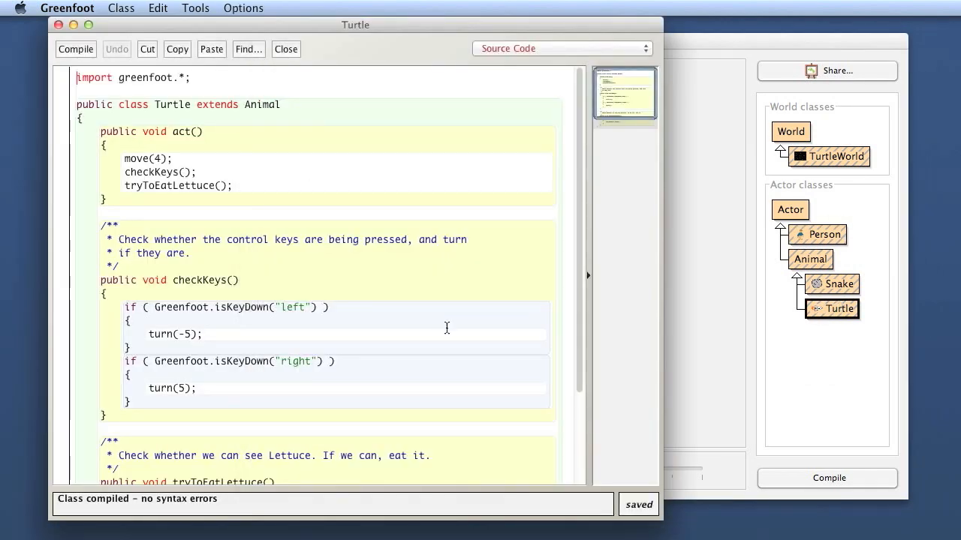
scroll("down", 3)
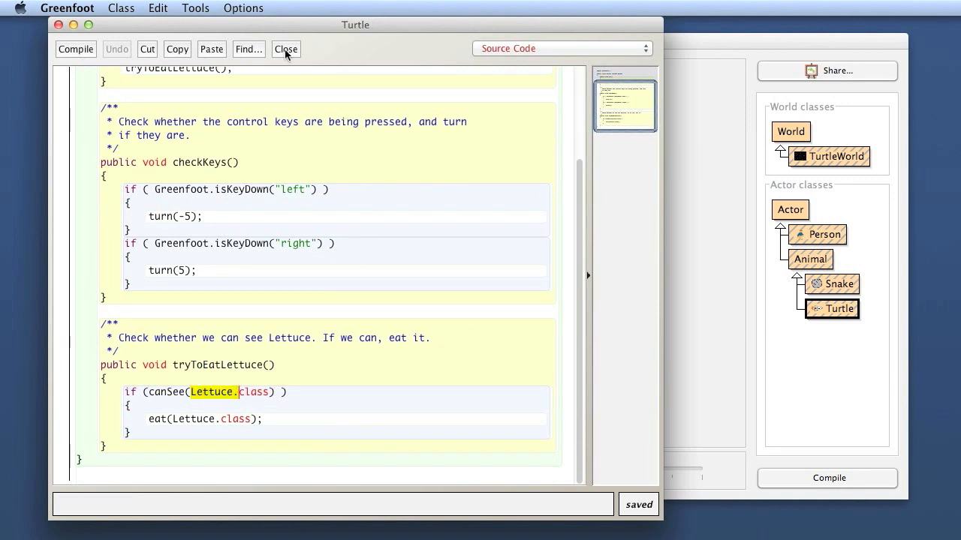
left_click(285, 48)
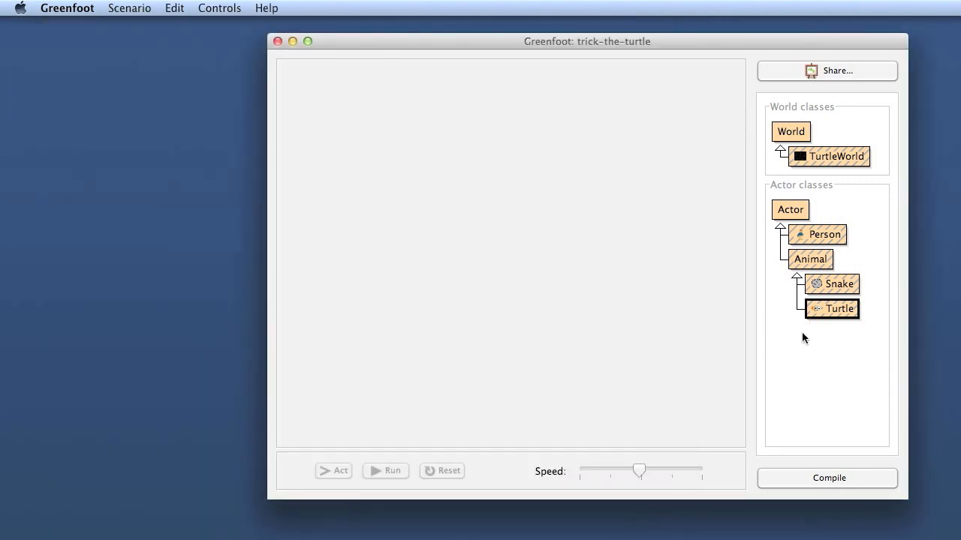
mouse_move(789, 210)
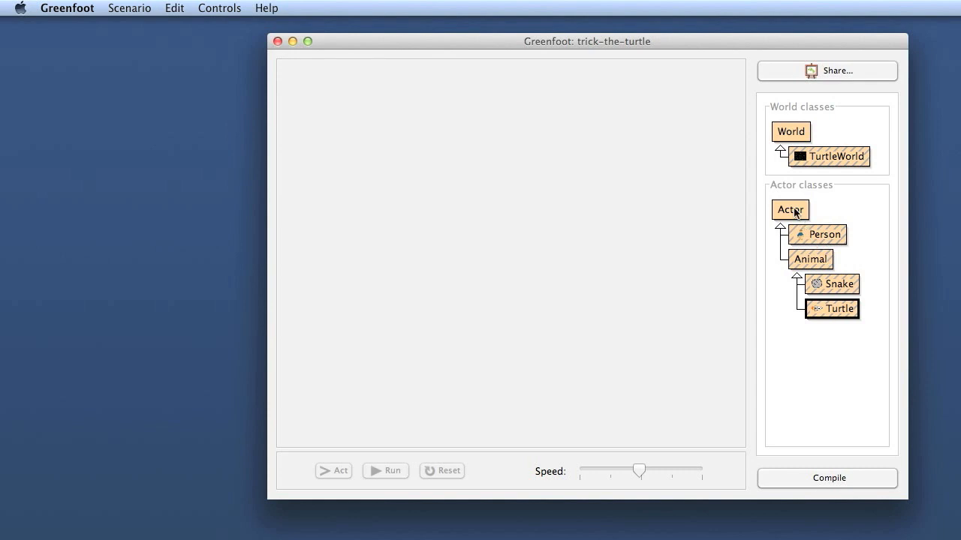
mouse_move(821, 259)
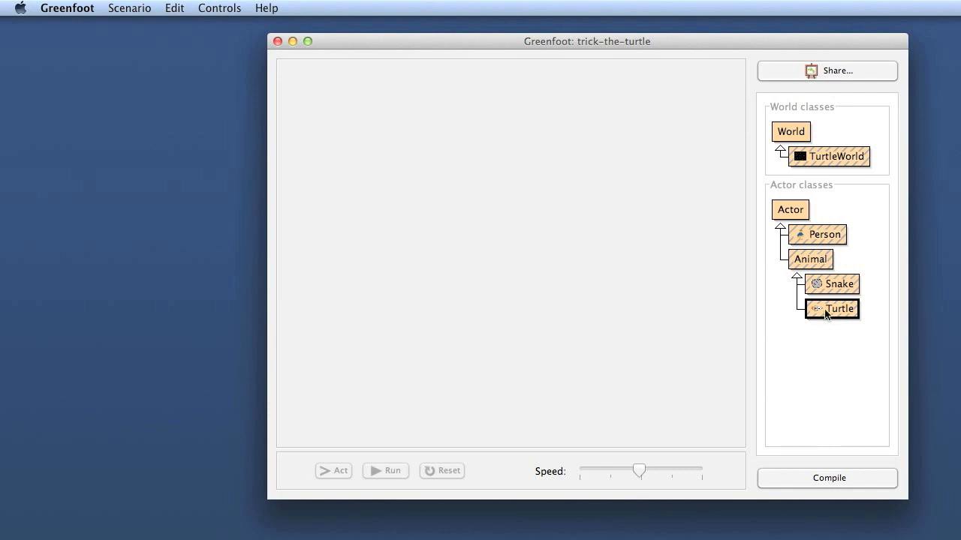
mouse_move(821, 234)
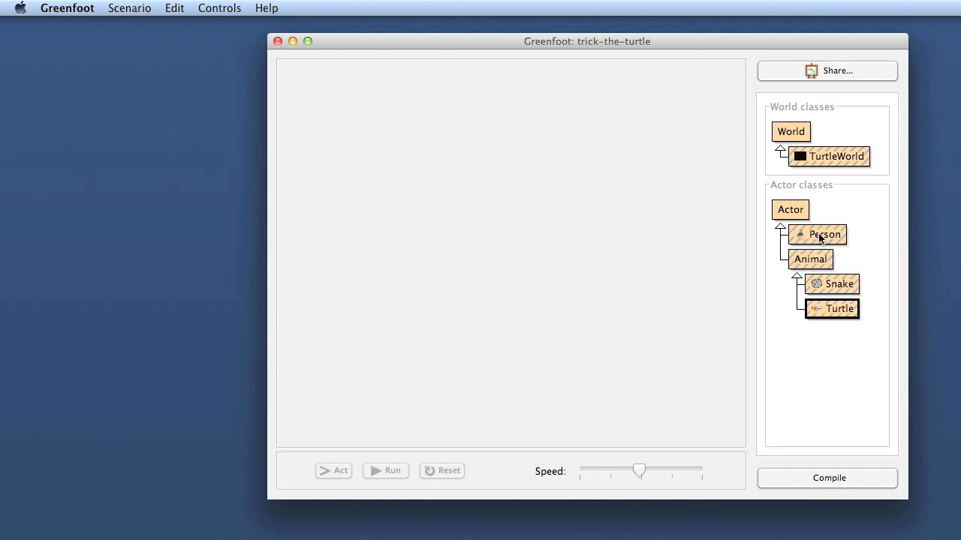
mouse_move(807, 296)
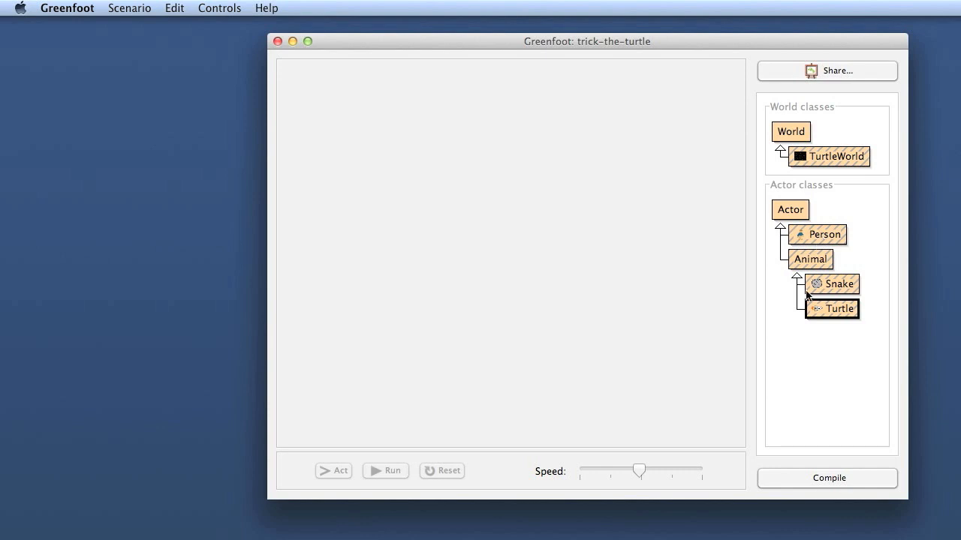
mouse_move(816, 201)
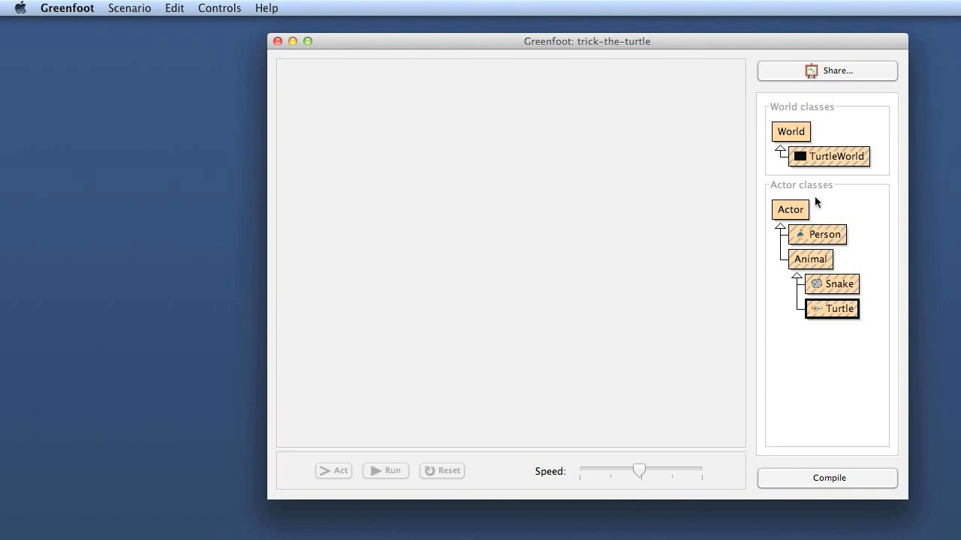
Edit the Person class declaration back to 'Lettuce', close its source and recompile the scenario
double_click(824, 235)
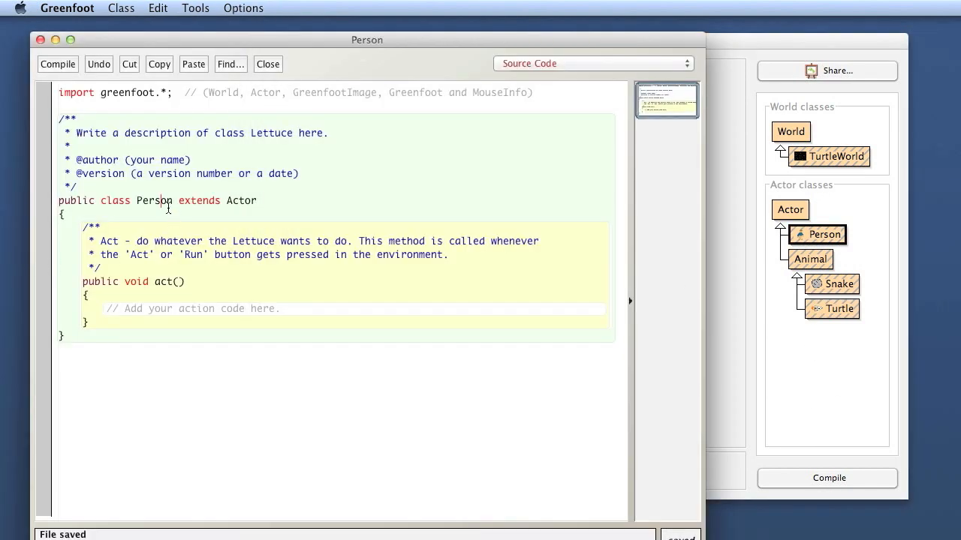
type("Lett")
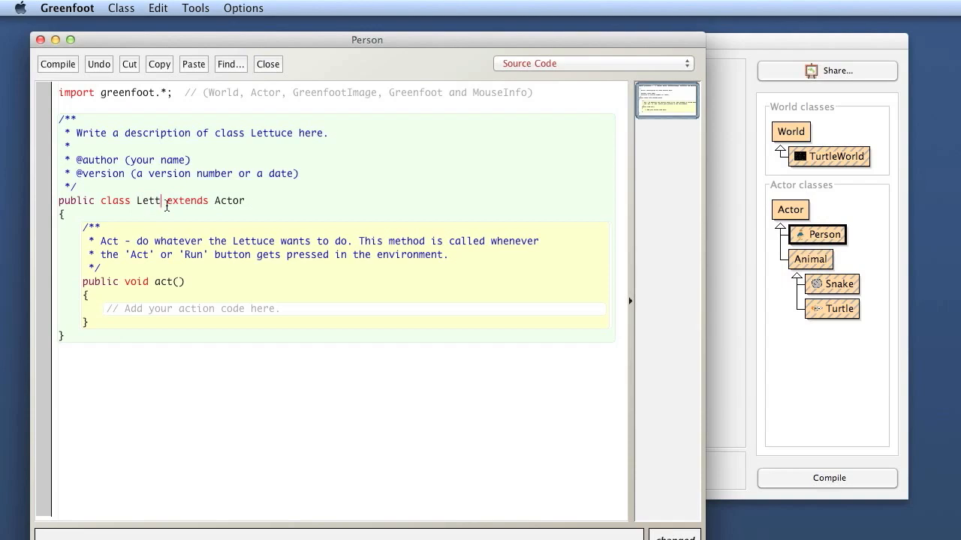
left_click(267, 63)
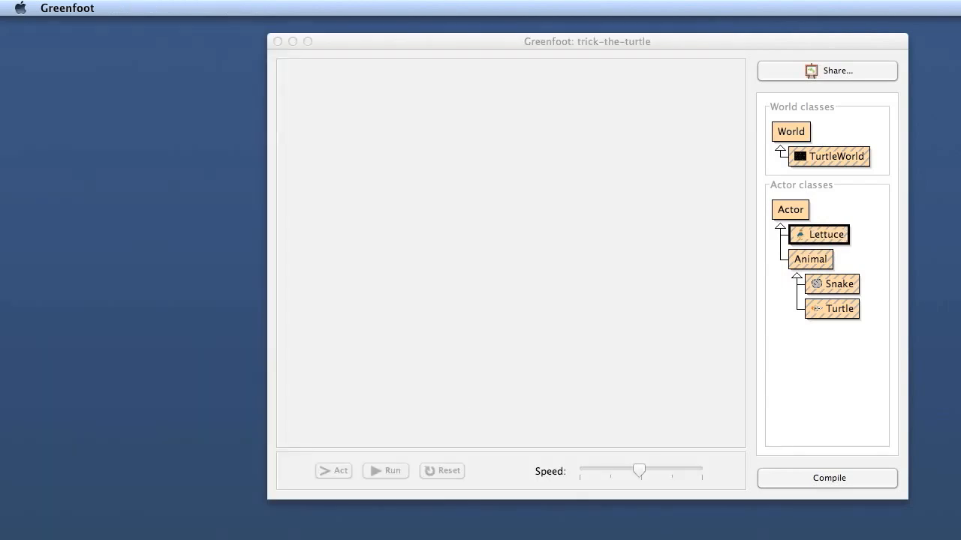
left_click(828, 477)
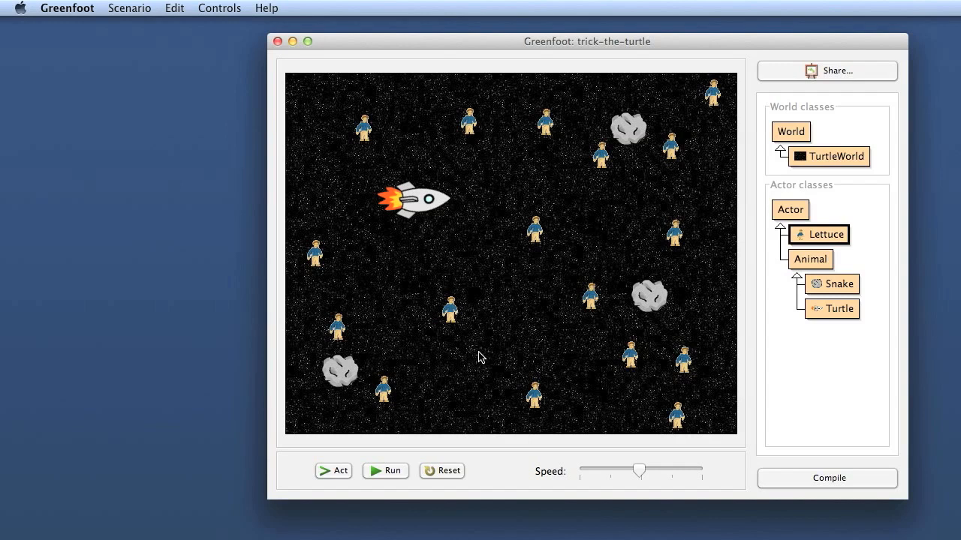
mouse_move(559, 366)
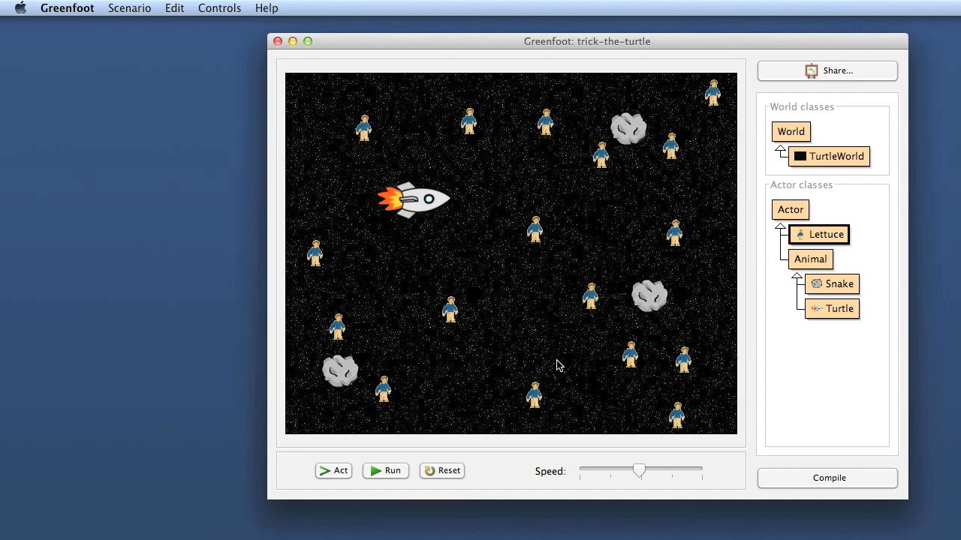
mouse_move(743, 376)
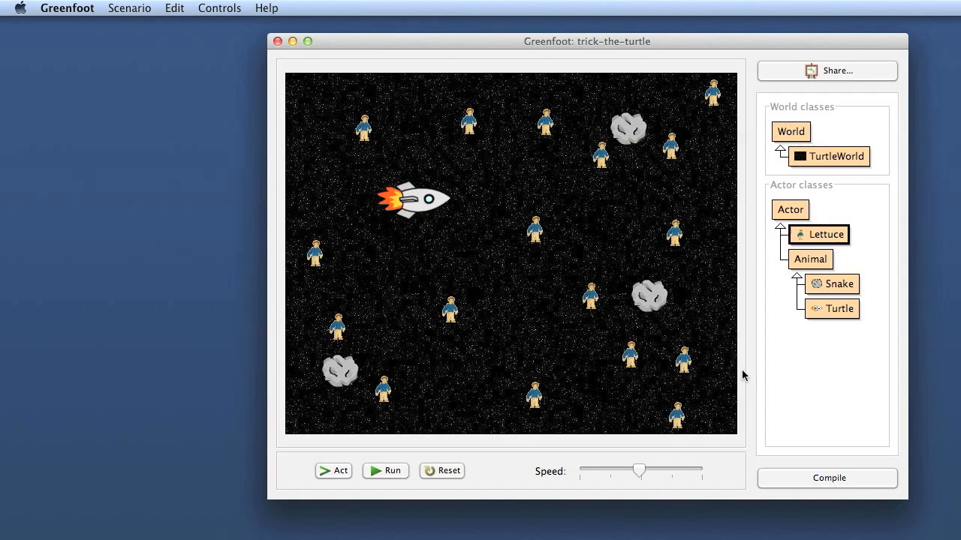
mouse_move(750, 372)
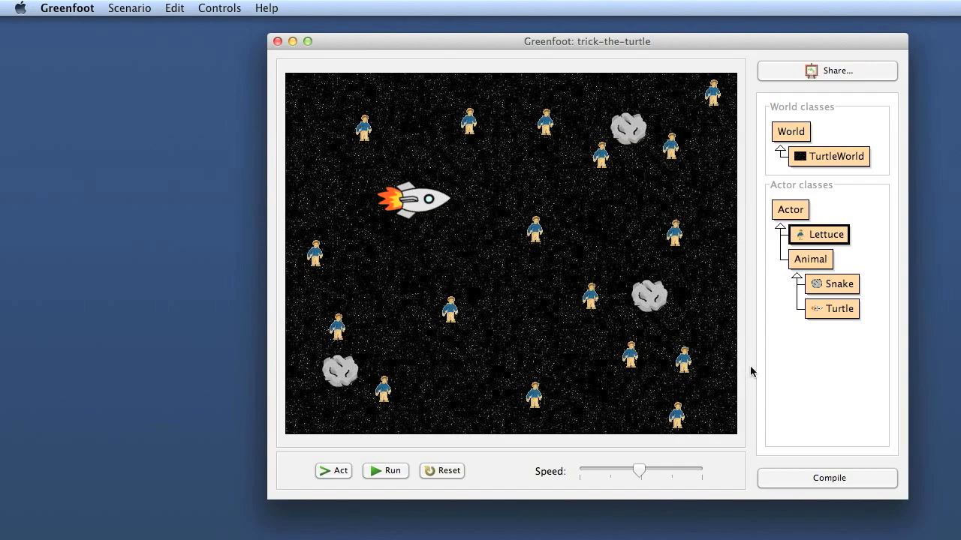
mouse_move(843, 244)
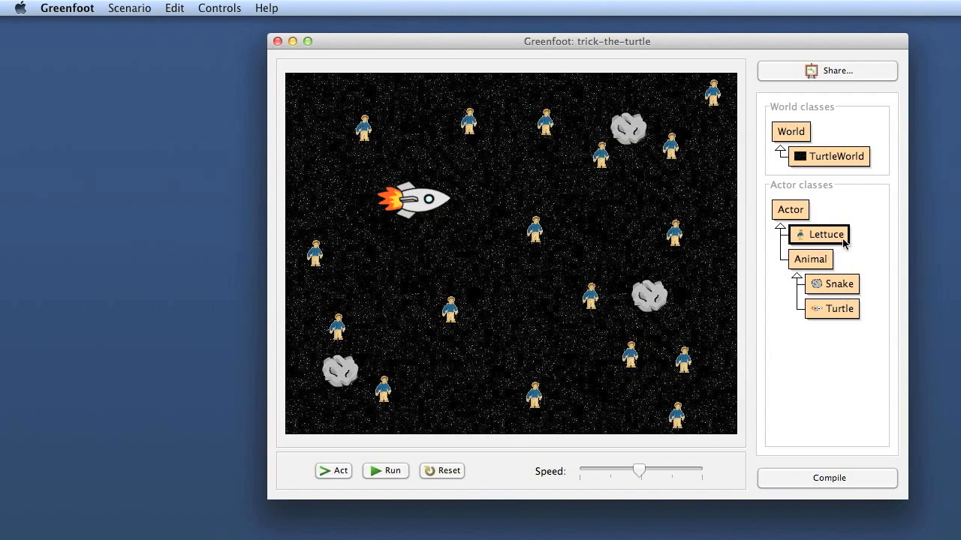
Choose Set image for Snake and browse the backgrounds and symbols library categories
right_click(831, 284)
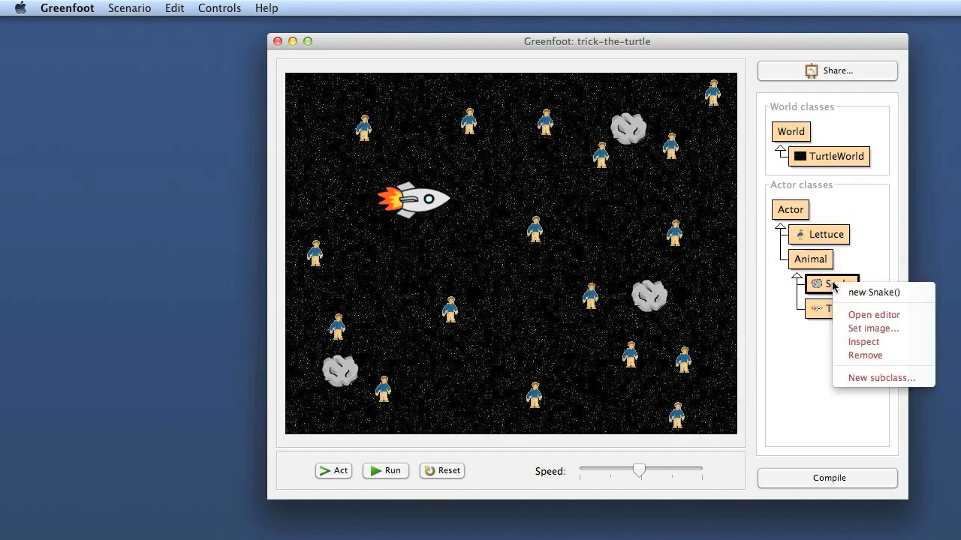
left_click(872, 327)
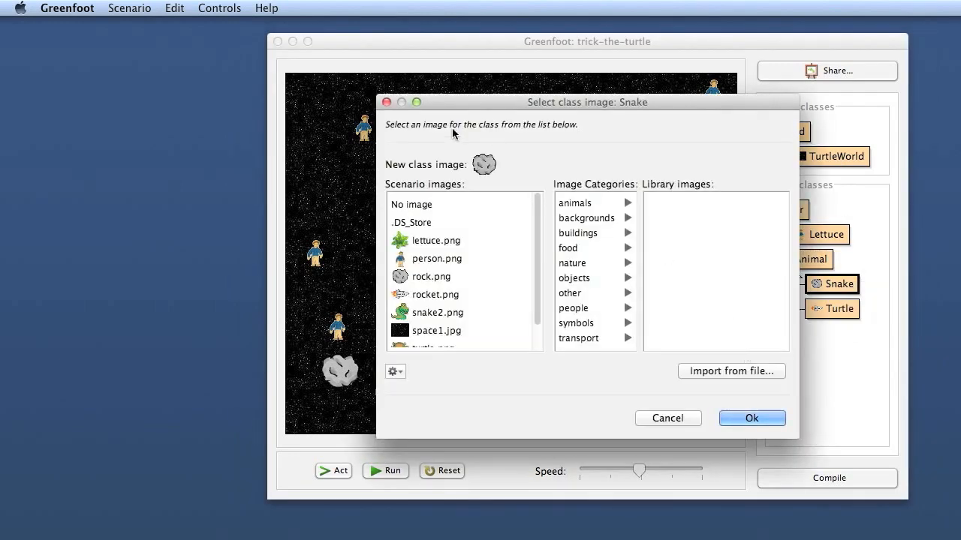
mouse_move(738, 382)
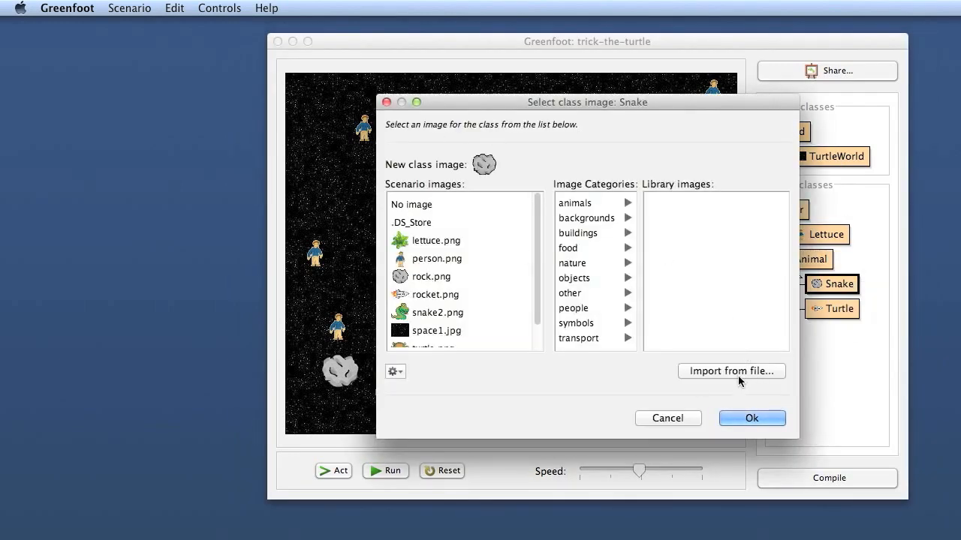
mouse_move(592, 324)
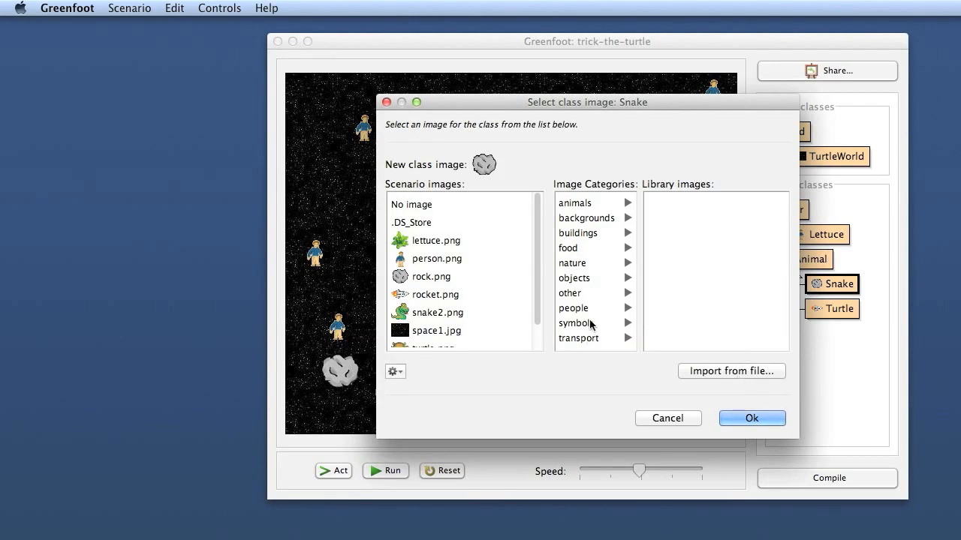
left_click(586, 218)
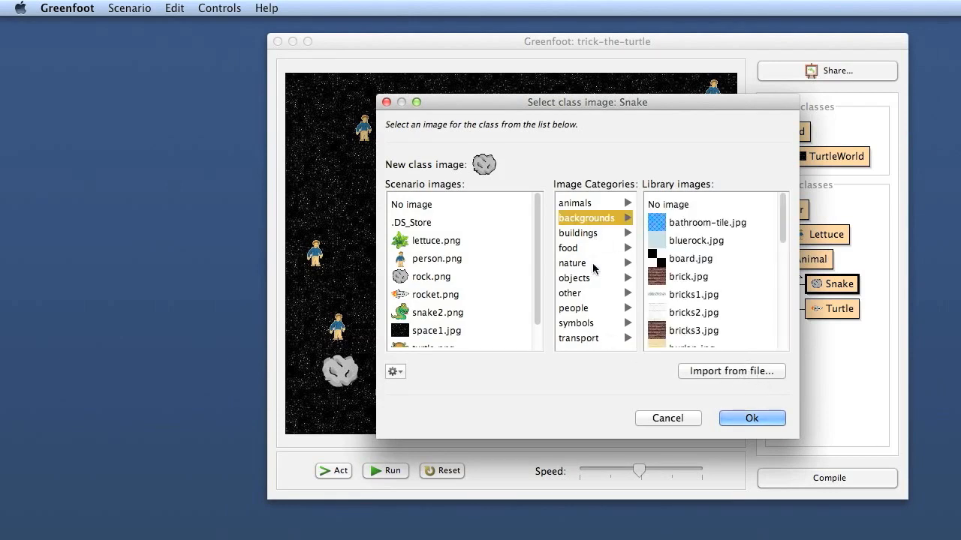
left_click(576, 323)
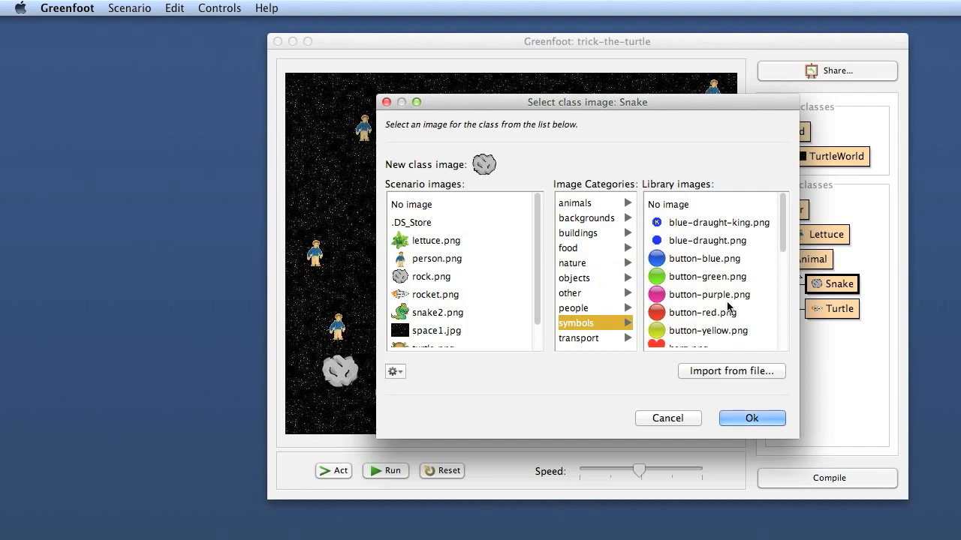
scroll("down", 3)
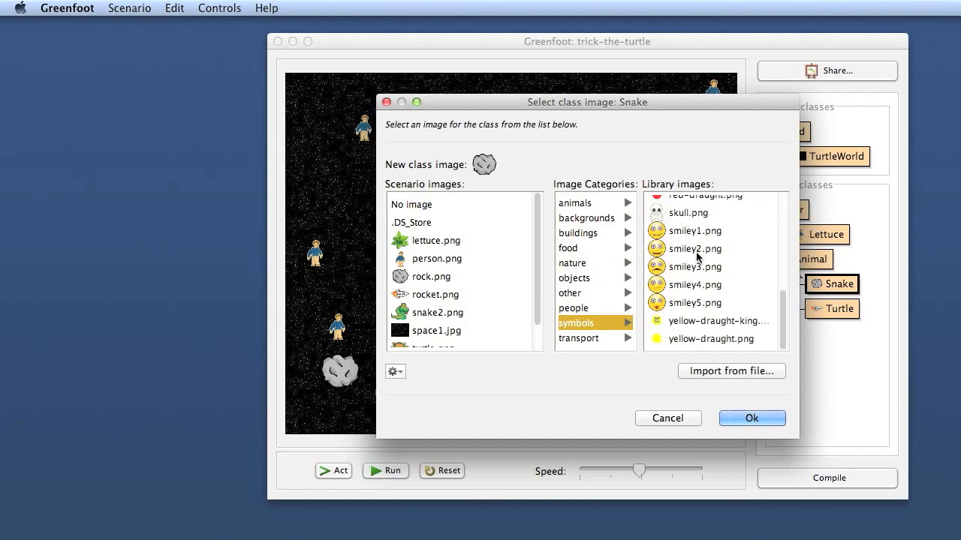
mouse_move(742, 378)
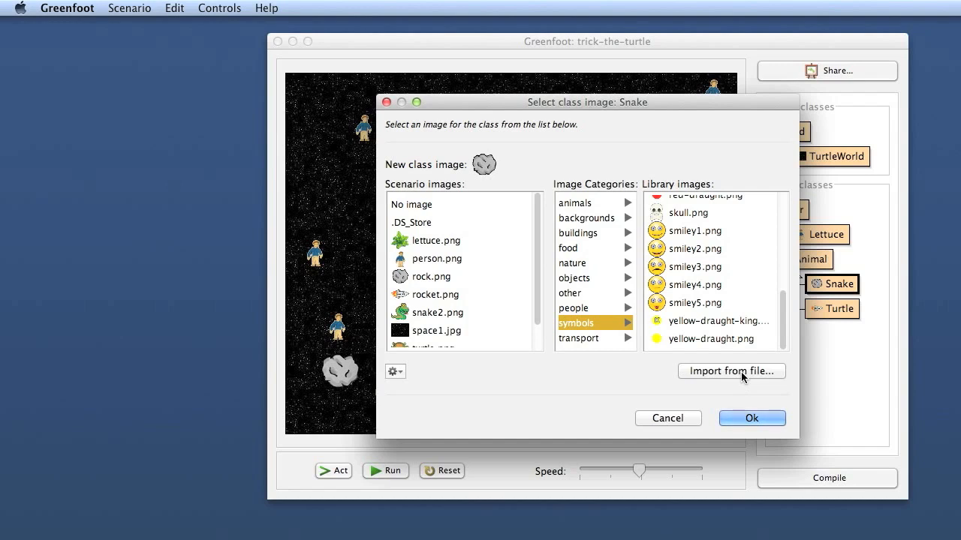
mouse_move(723, 376)
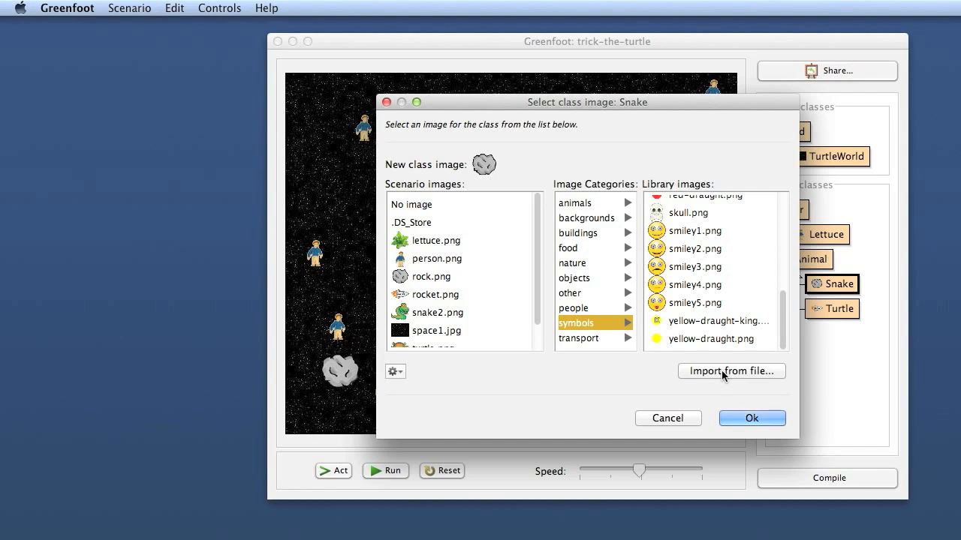
mouse_move(739, 389)
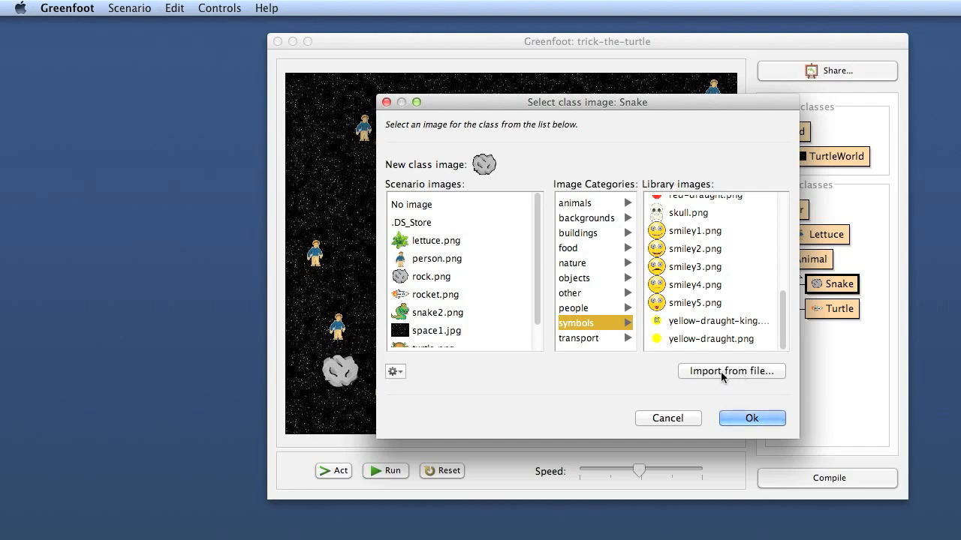
scroll("down", 3)
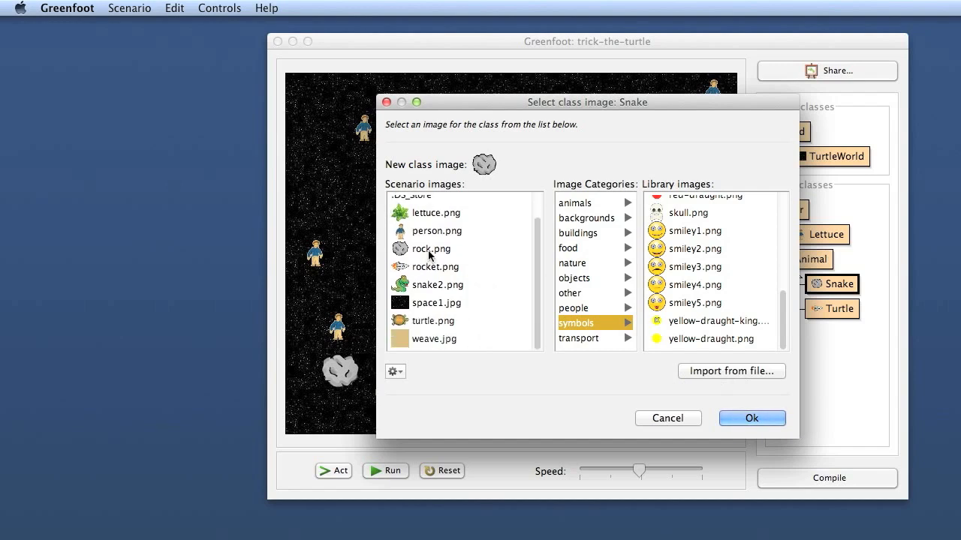
Duplicate rock.png from the scenario images, creating rockCopy.png
left_click(431, 249)
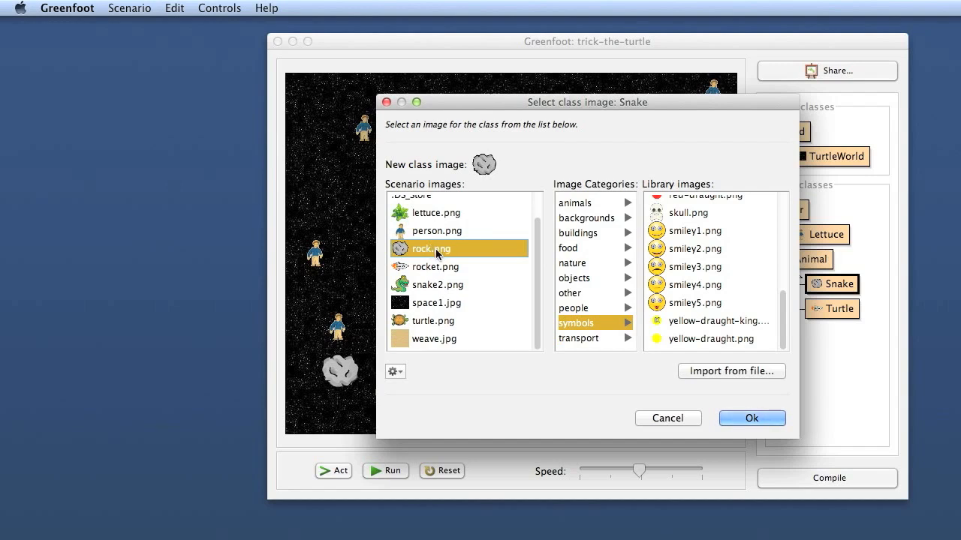
left_click(394, 371)
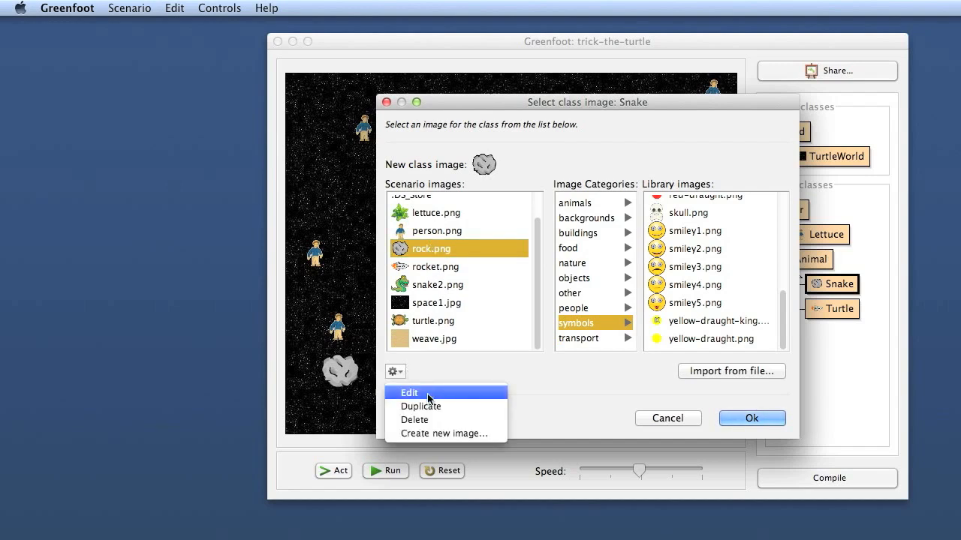
left_click(420, 405)
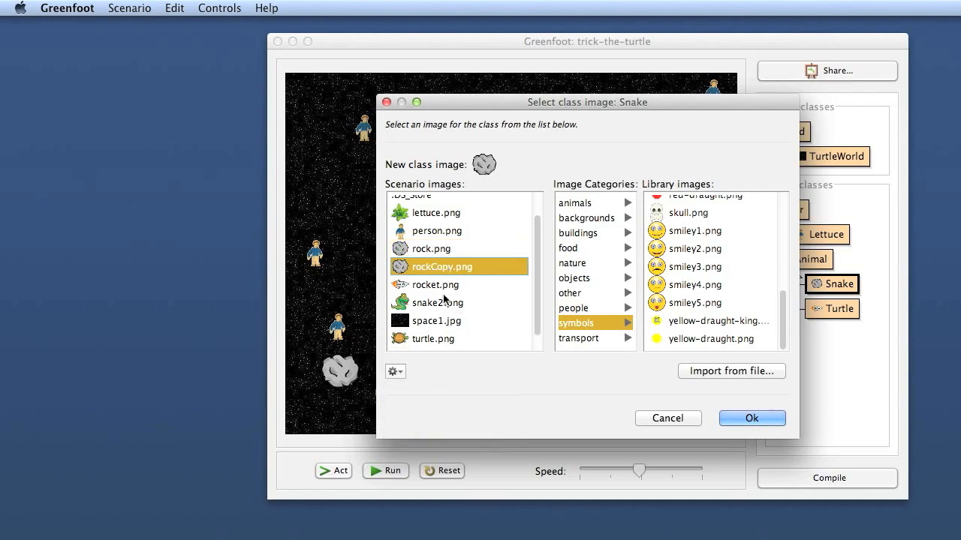
left_click(394, 373)
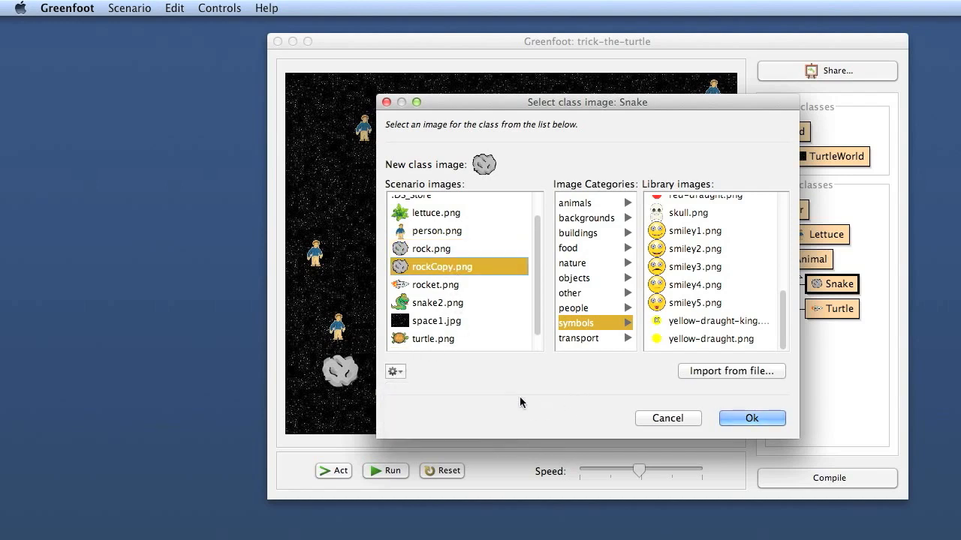
Dismiss the image gear menu and cancel the Snake image chooser, leaving its image unchanged
left_click(395, 371)
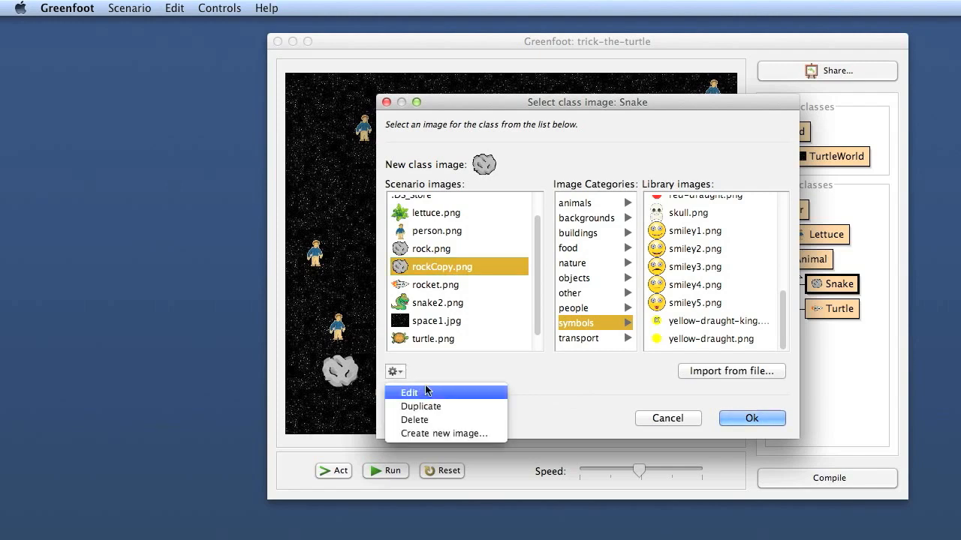
left_click(528, 393)
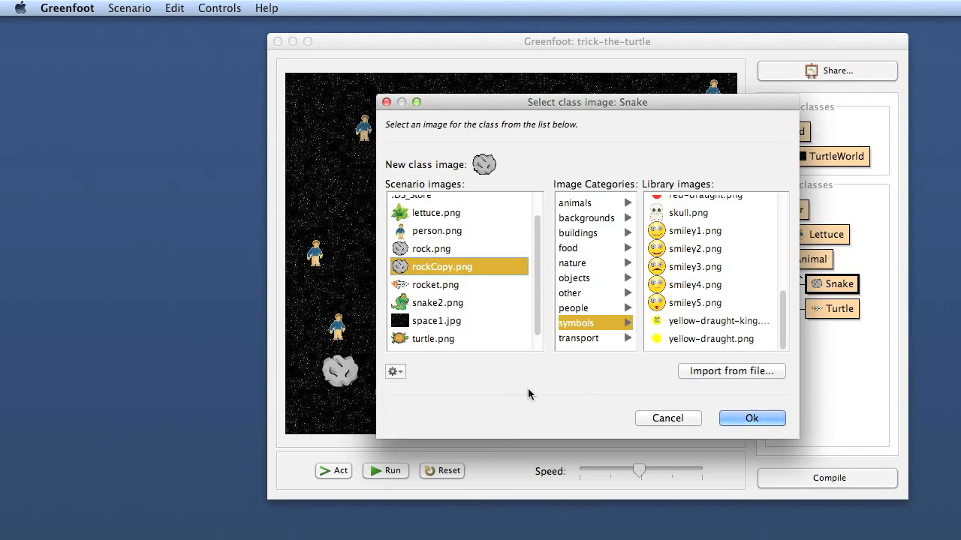
mouse_move(666, 418)
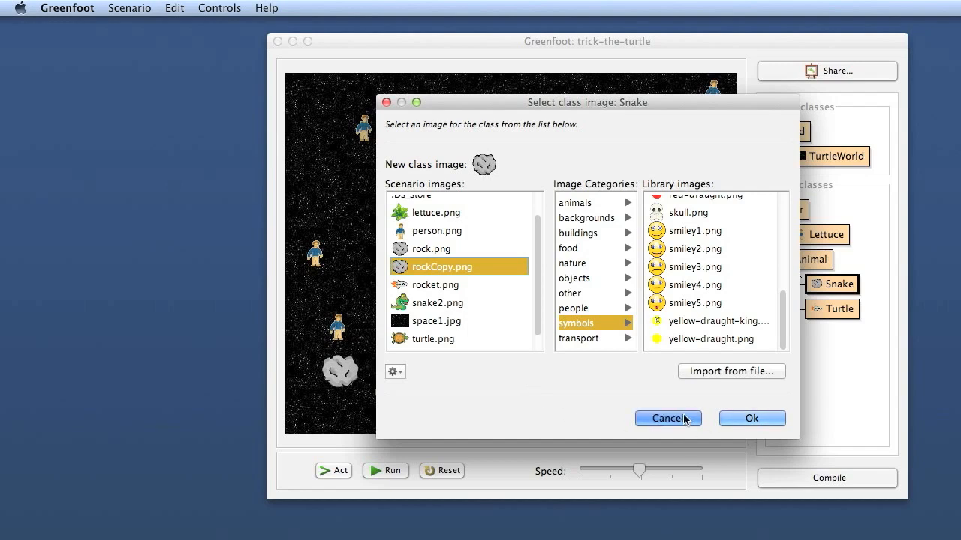
left_click(667, 417)
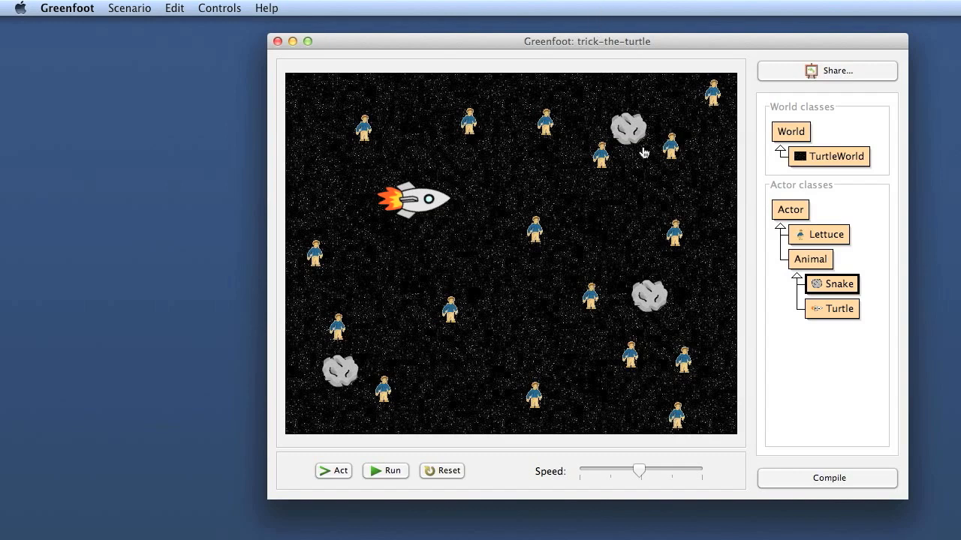
mouse_move(615, 253)
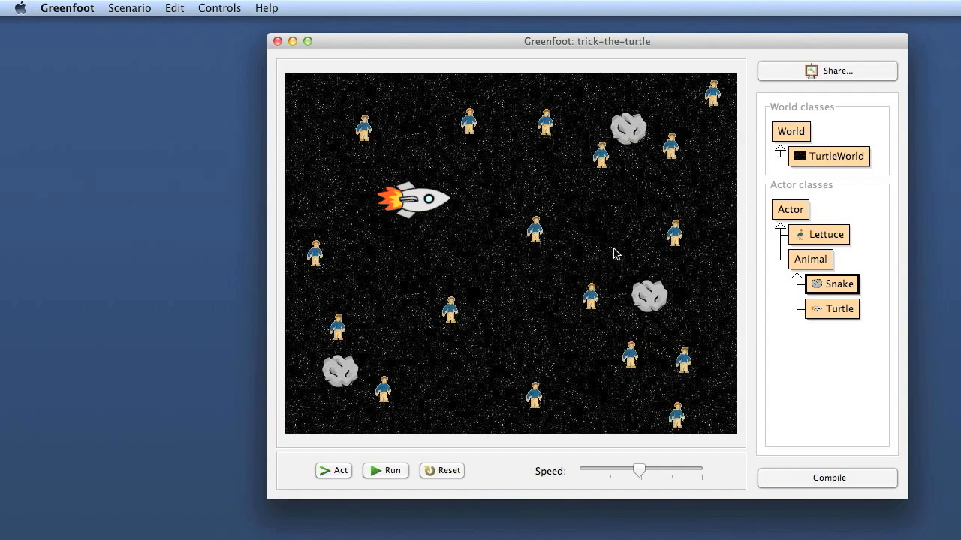
mouse_move(503, 198)
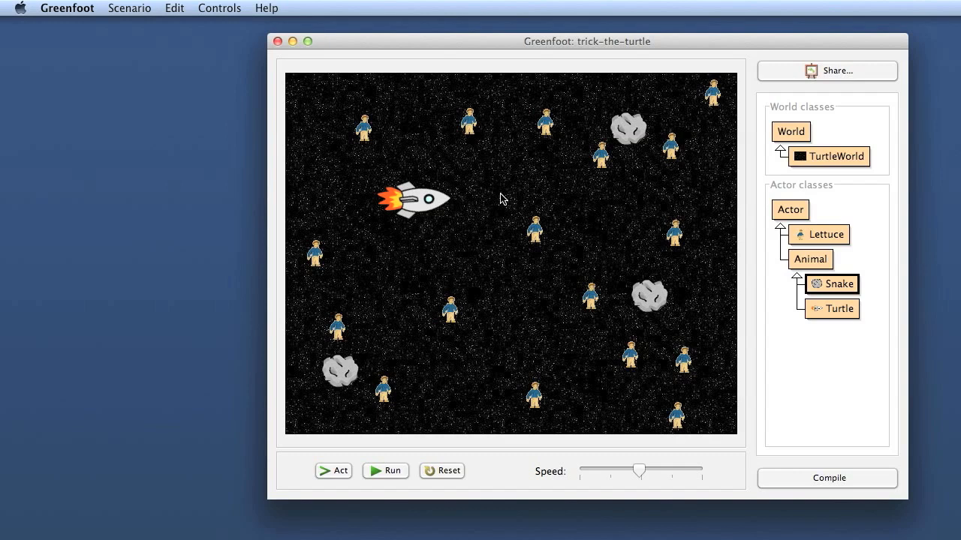
mouse_move(823, 393)
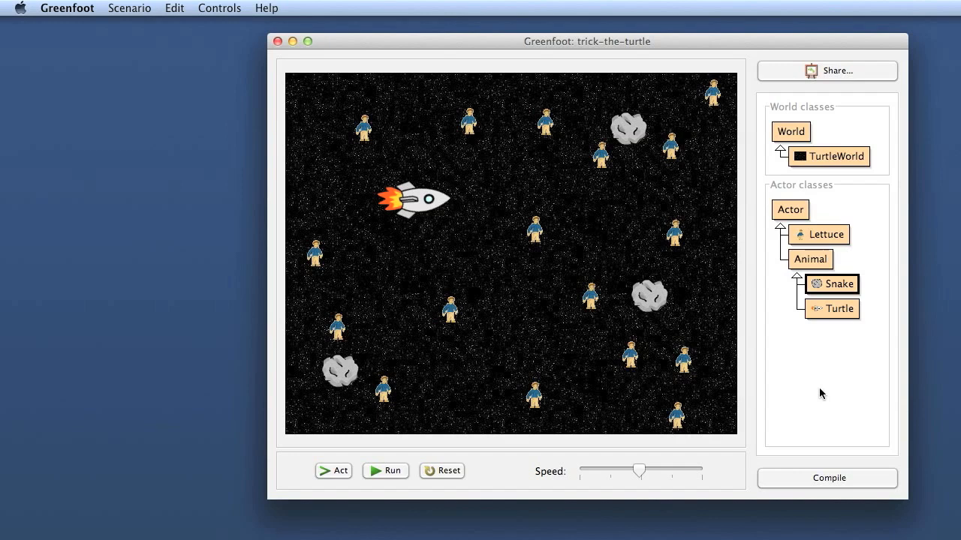